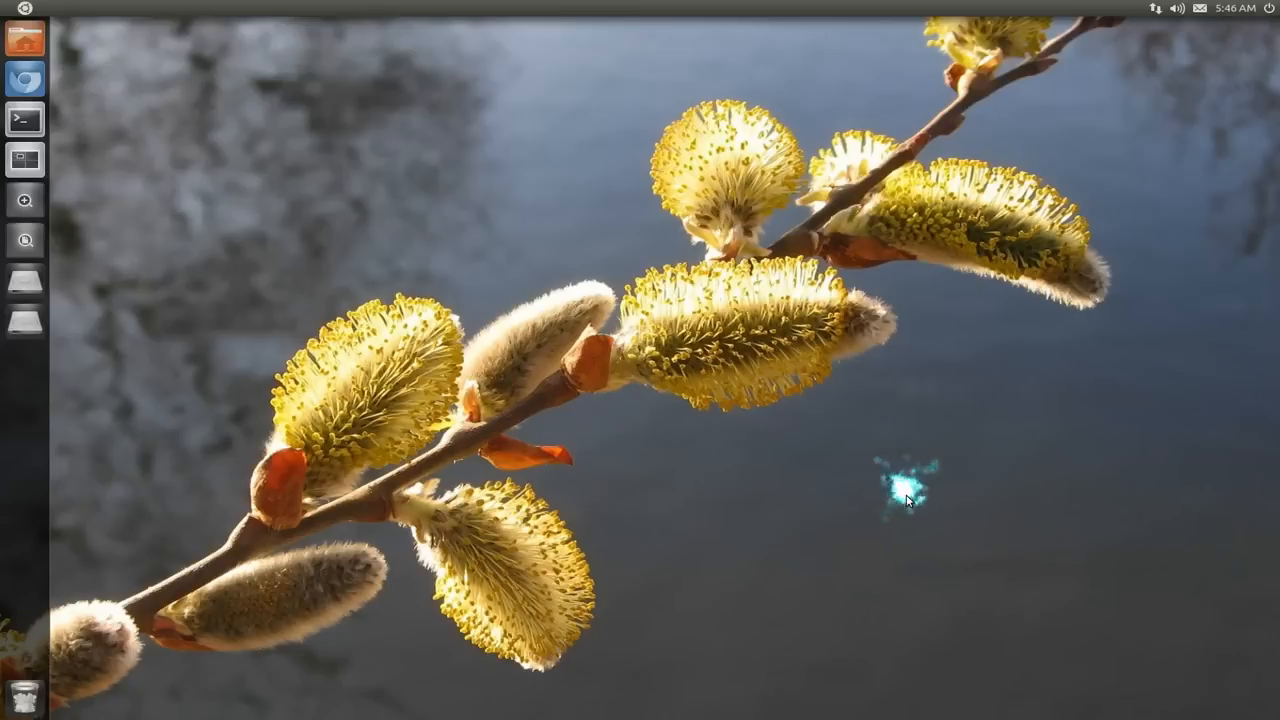
- Search Ubuntu Software Center for 'ccs' and launch CompizConfig Settings Manager from the results
click(905, 500)
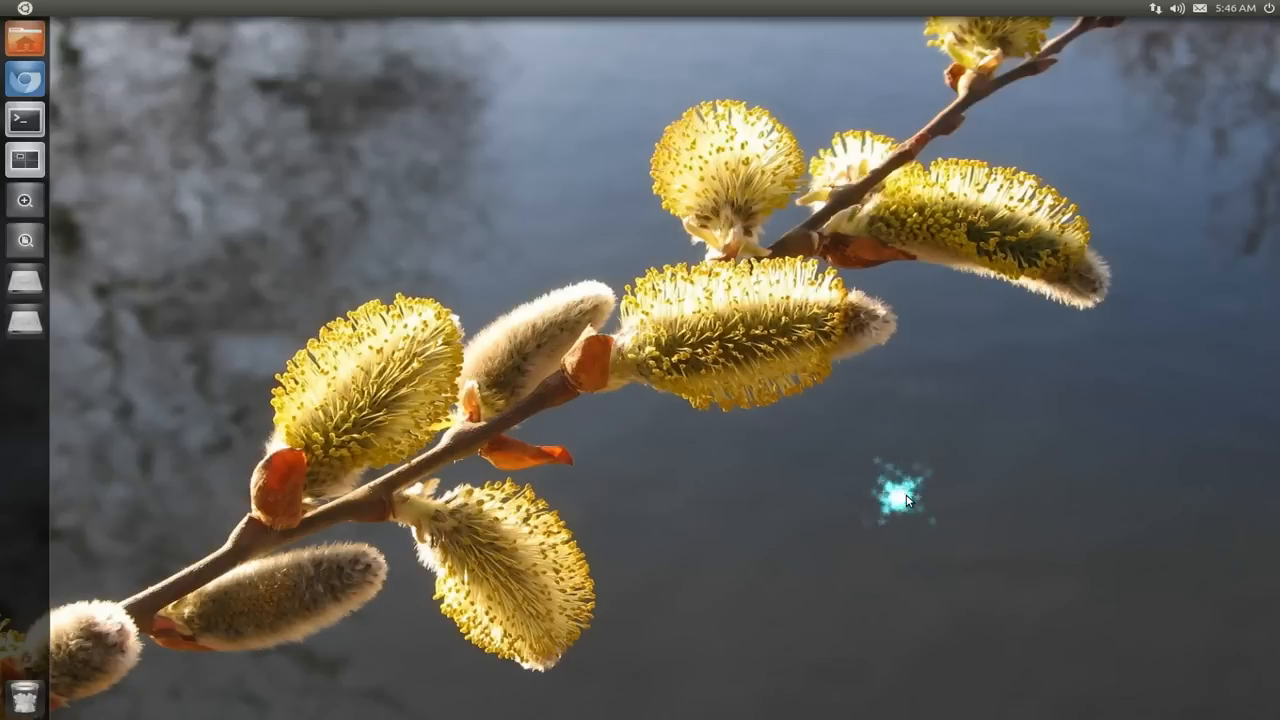
click(905, 500)
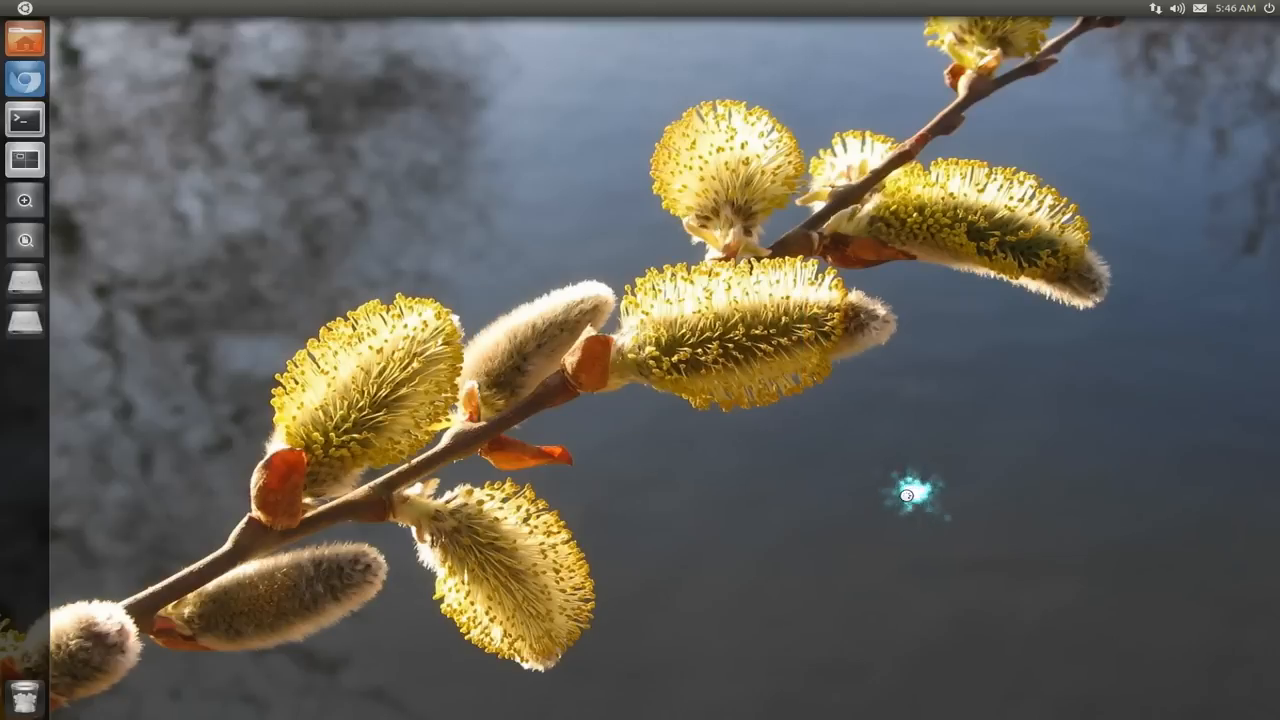
click(25, 160)
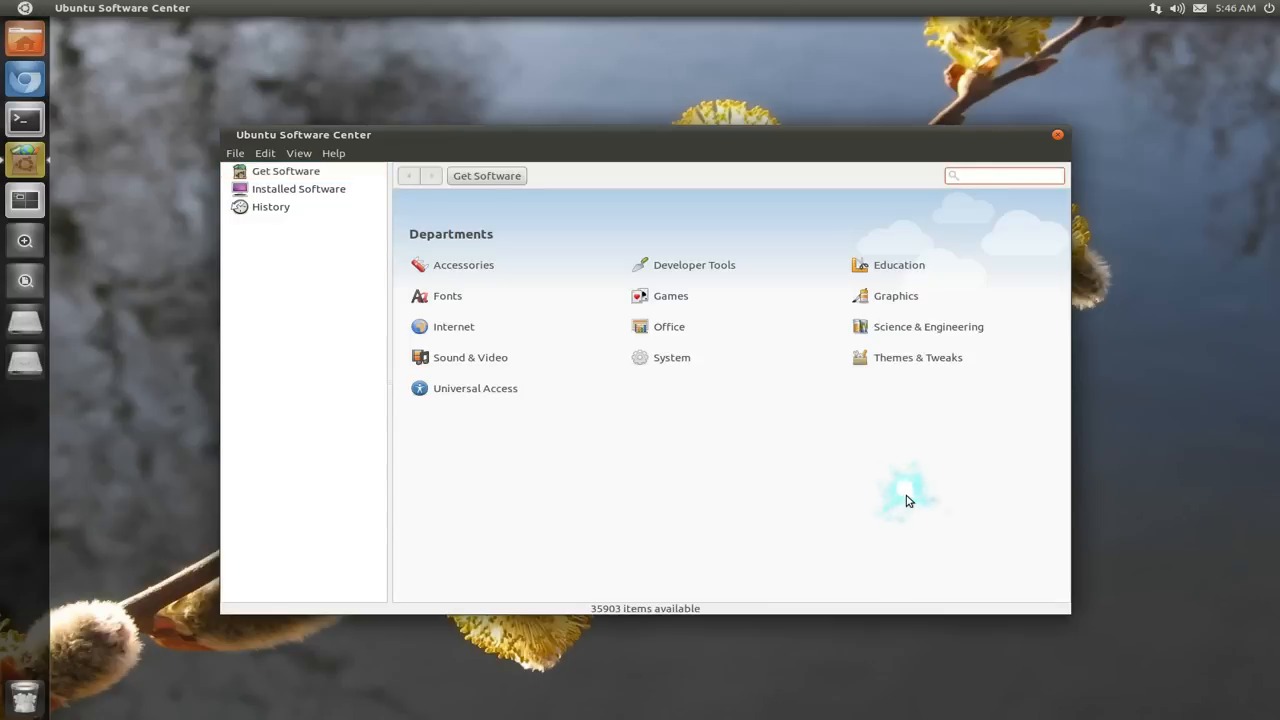
text(ccs,)
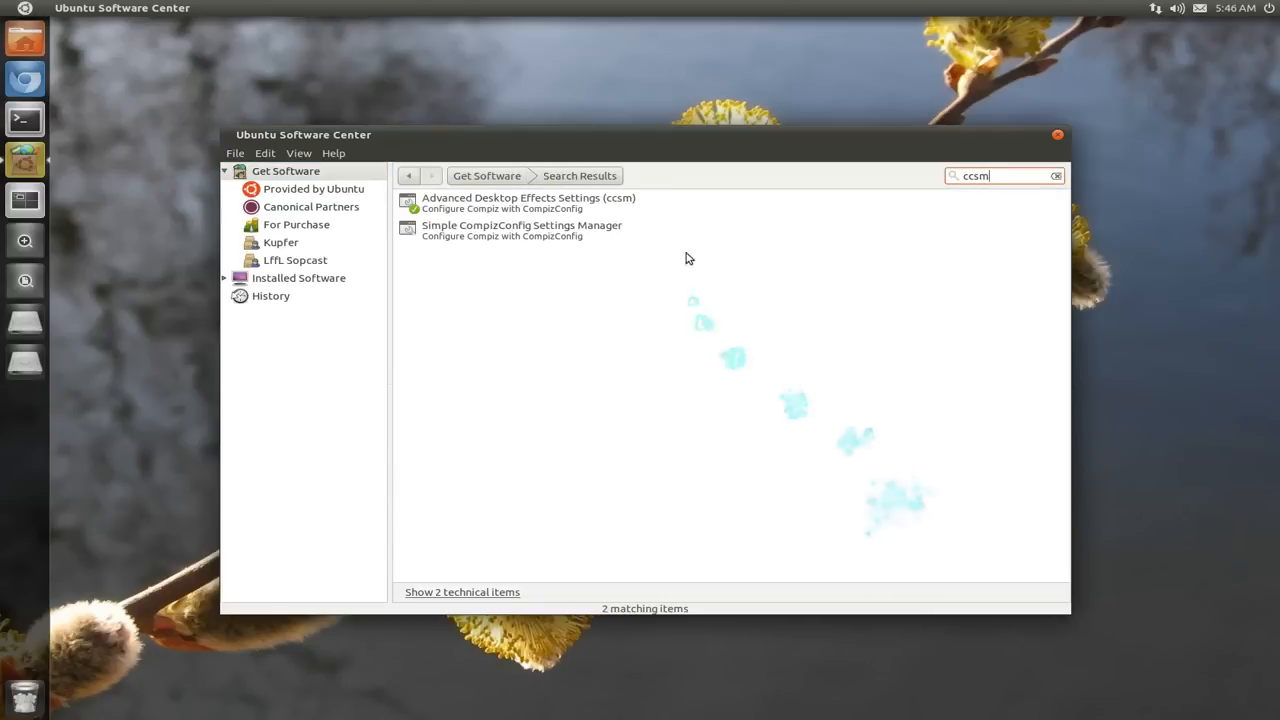
click(527, 202)
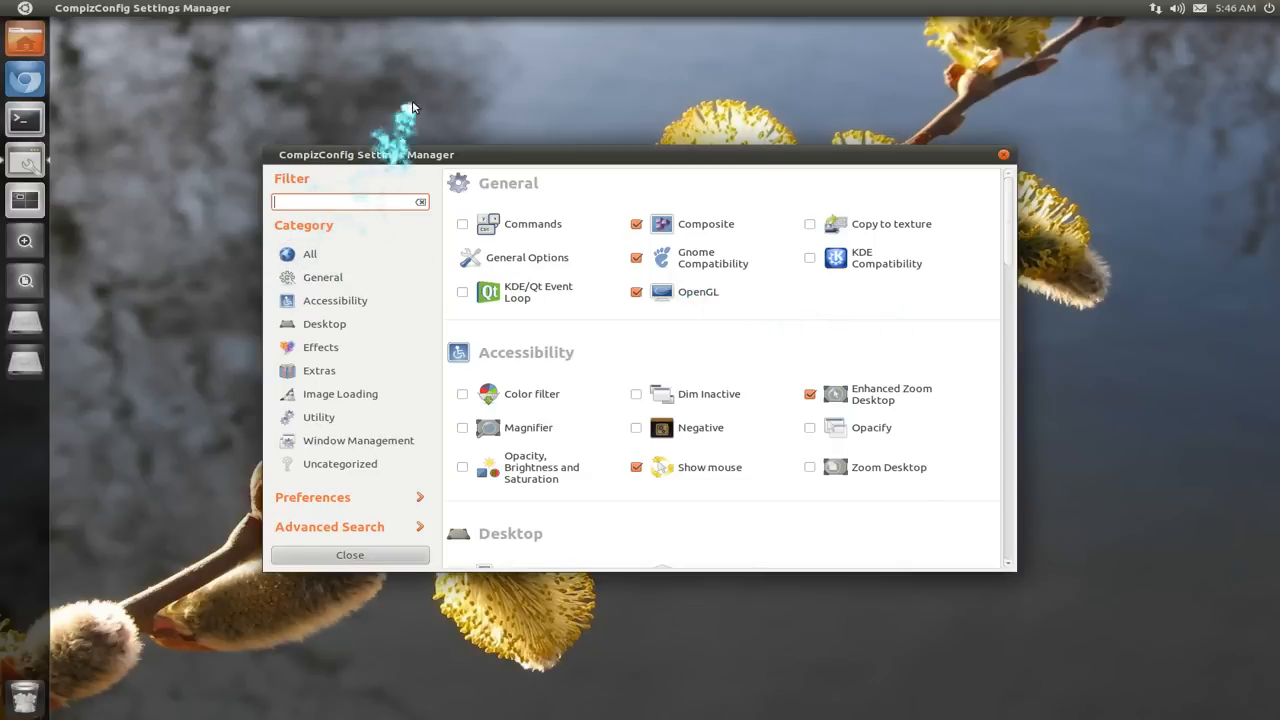
- Filter for 'unity', open Ubuntu Unity Plugin, and switch Hide Launcher to Autohide, then Dodge Windows
text(unity)
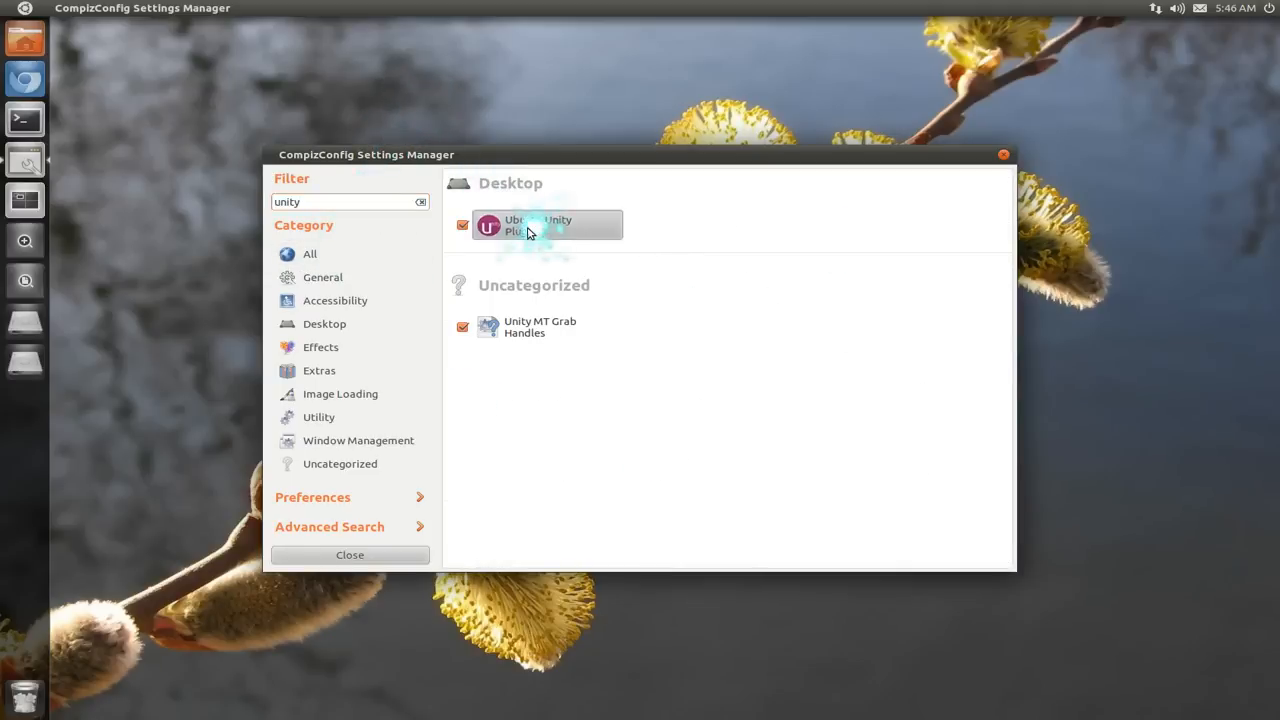
click(547, 225)
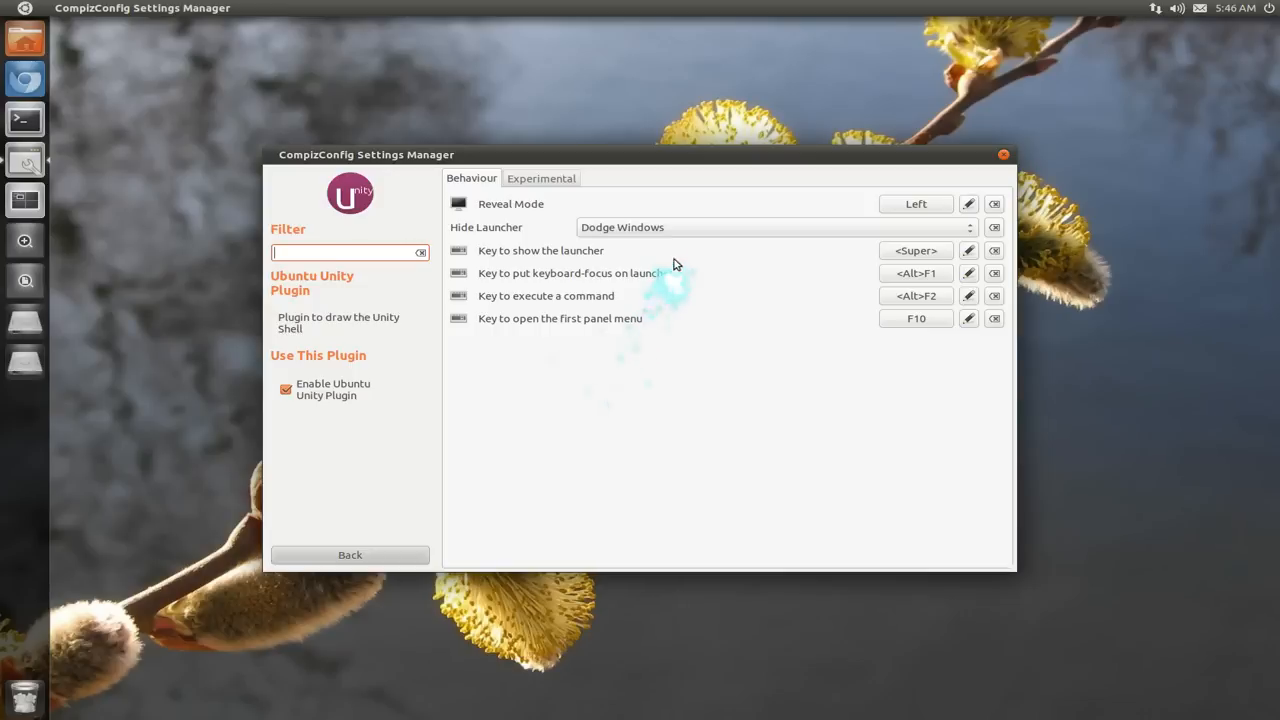
click(770, 227)
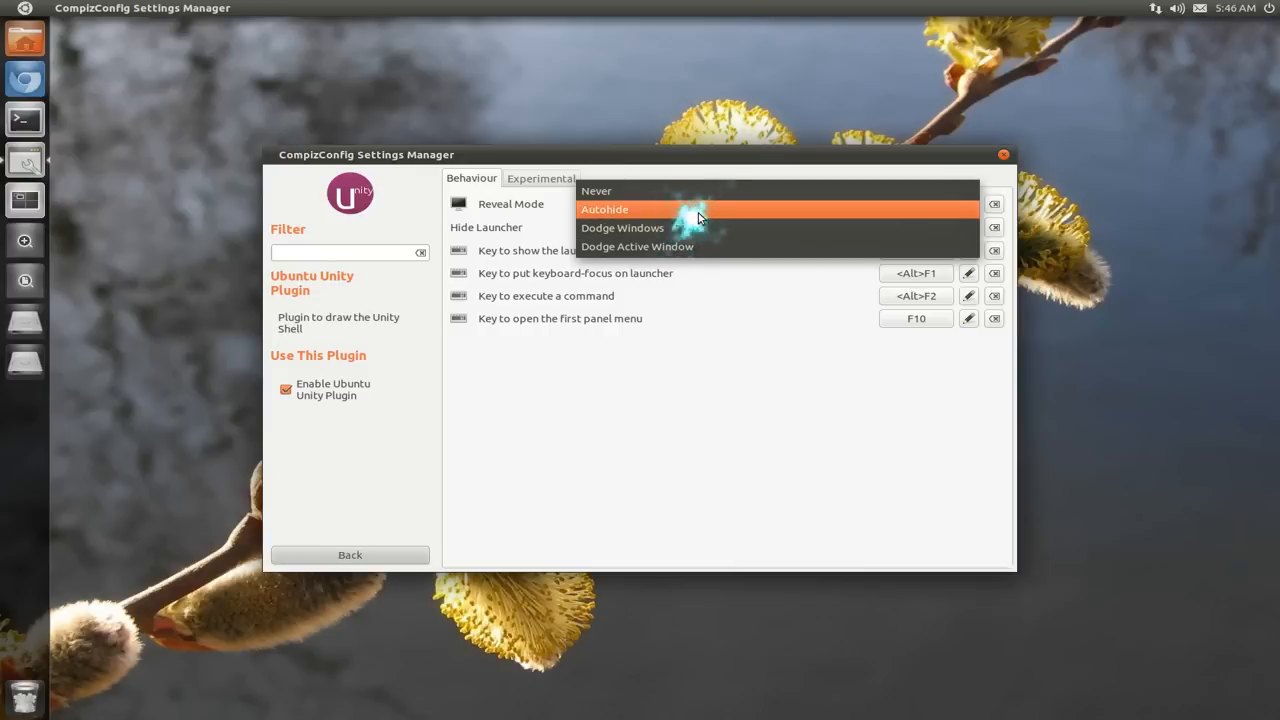
click(604, 209)
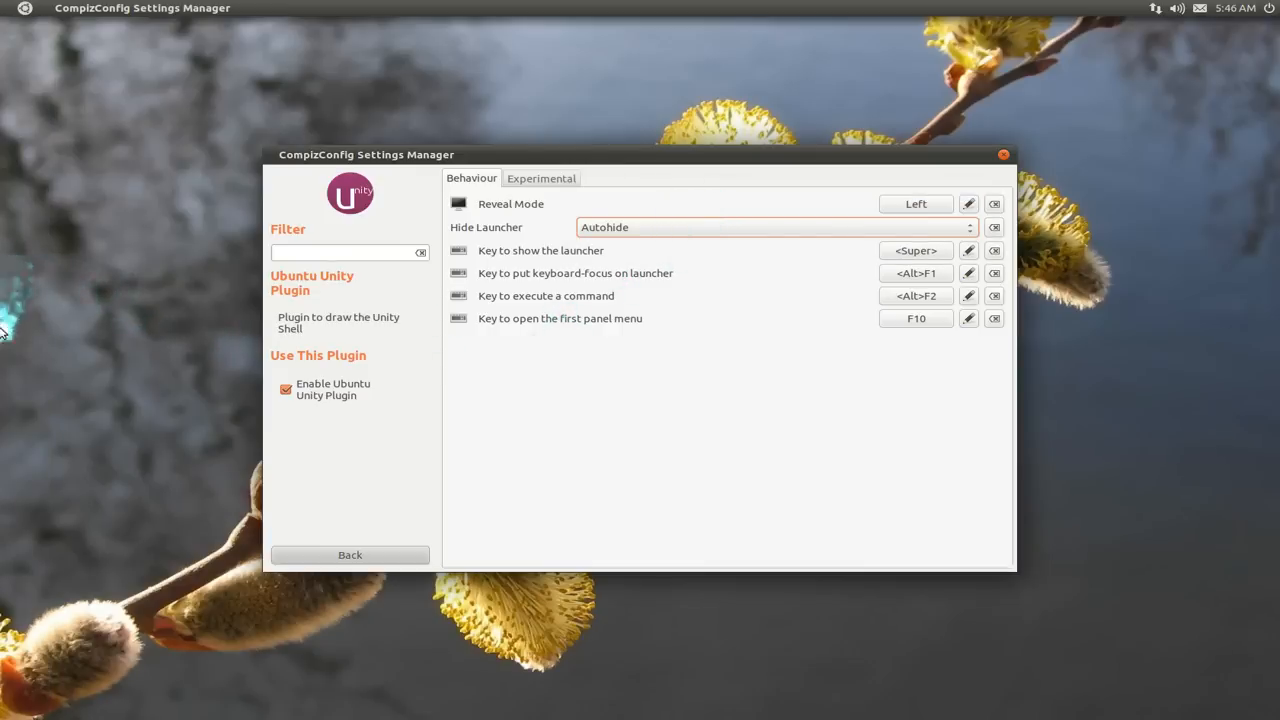
mouse_move(660, 232)
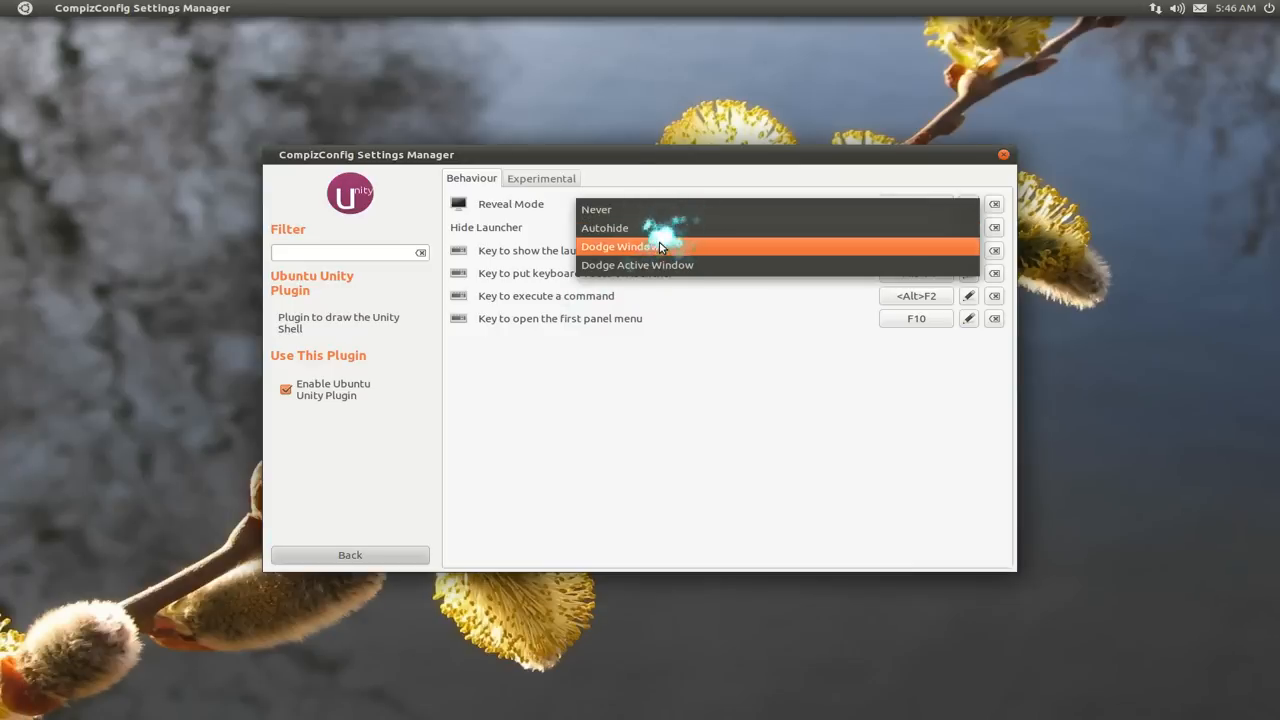
click(617, 246)
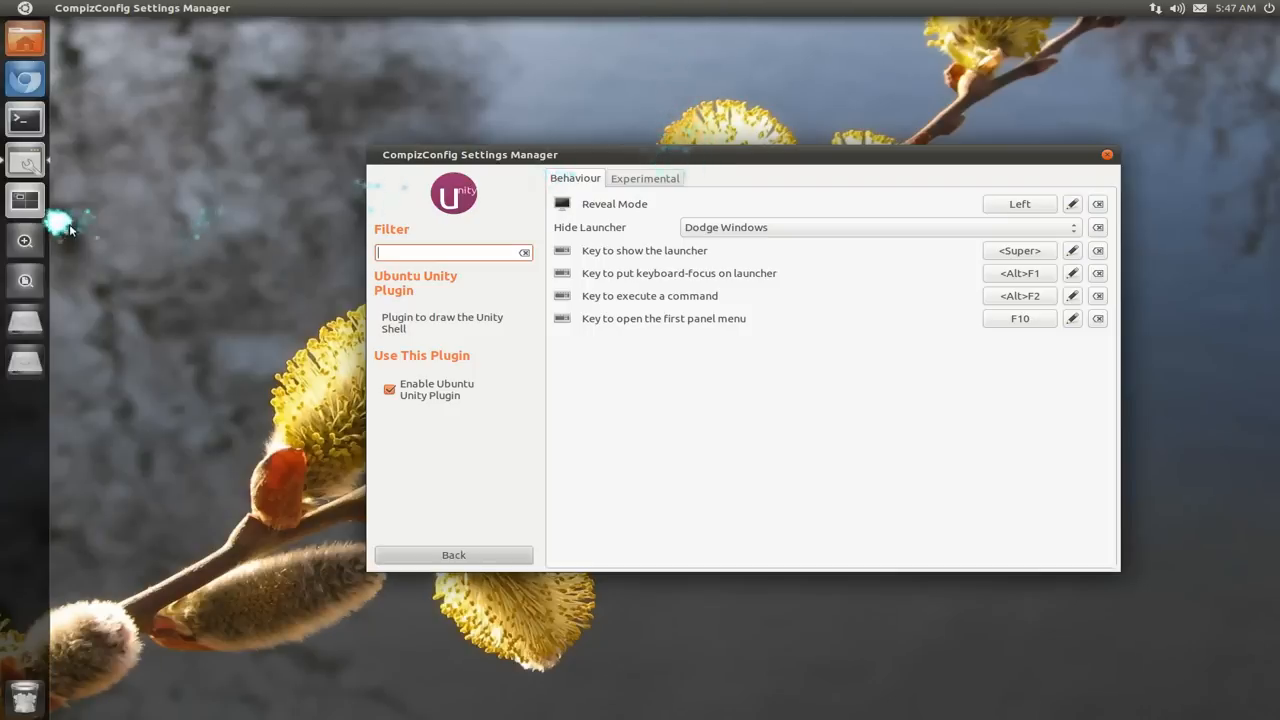
- Drag the Ubuntu Unity Plugin settings window higher and further left on the desktop
drag(470, 154, 290, 177)
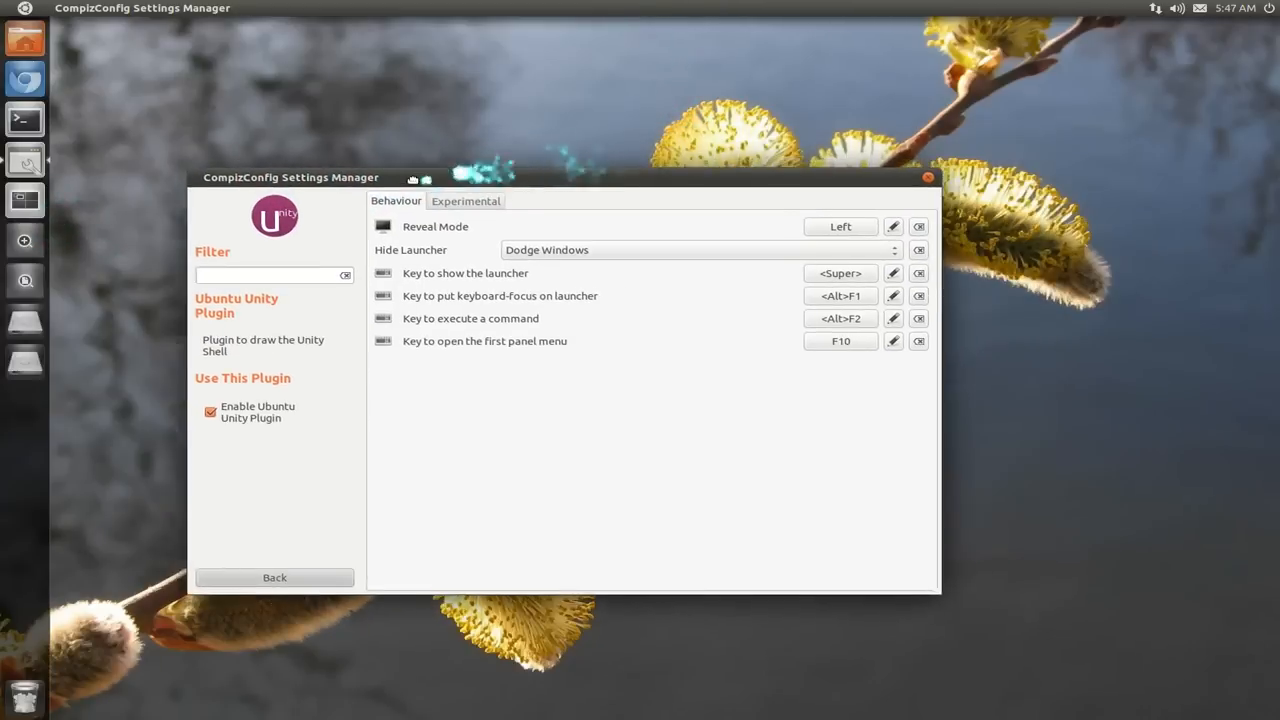
drag(290, 177, 271, 181)
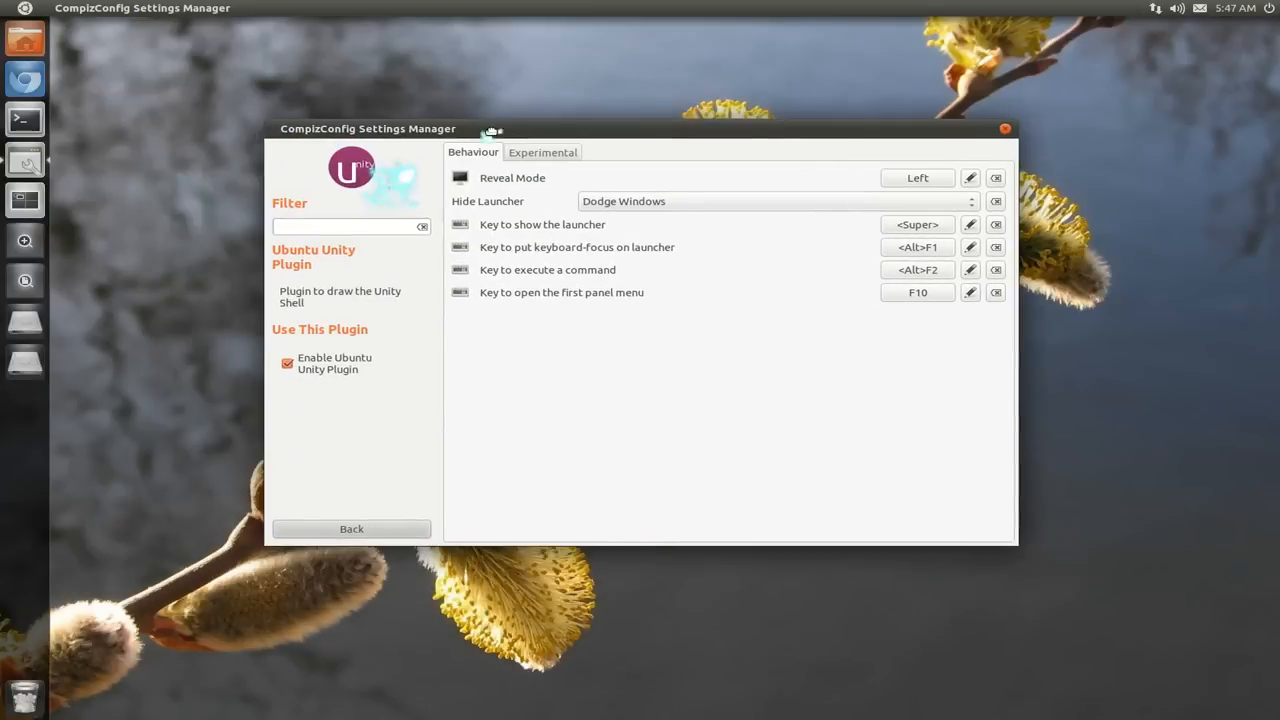
click(351, 226)
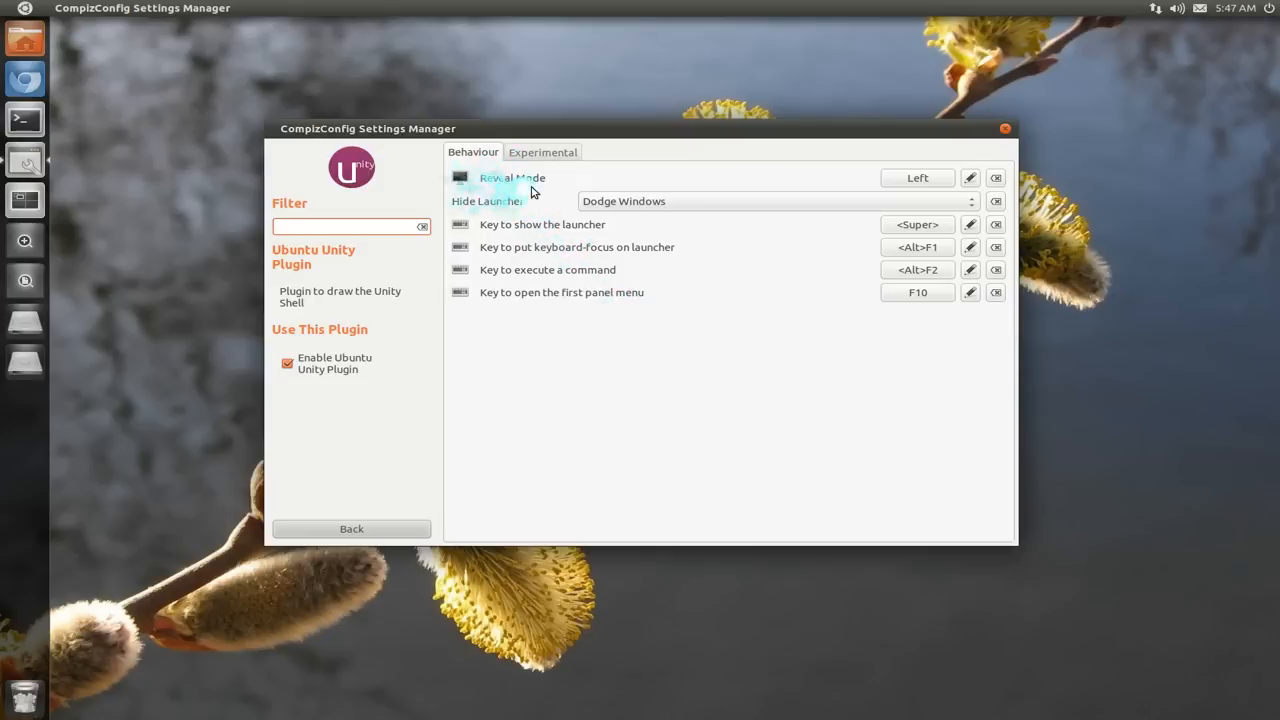
mouse_move(518, 190)
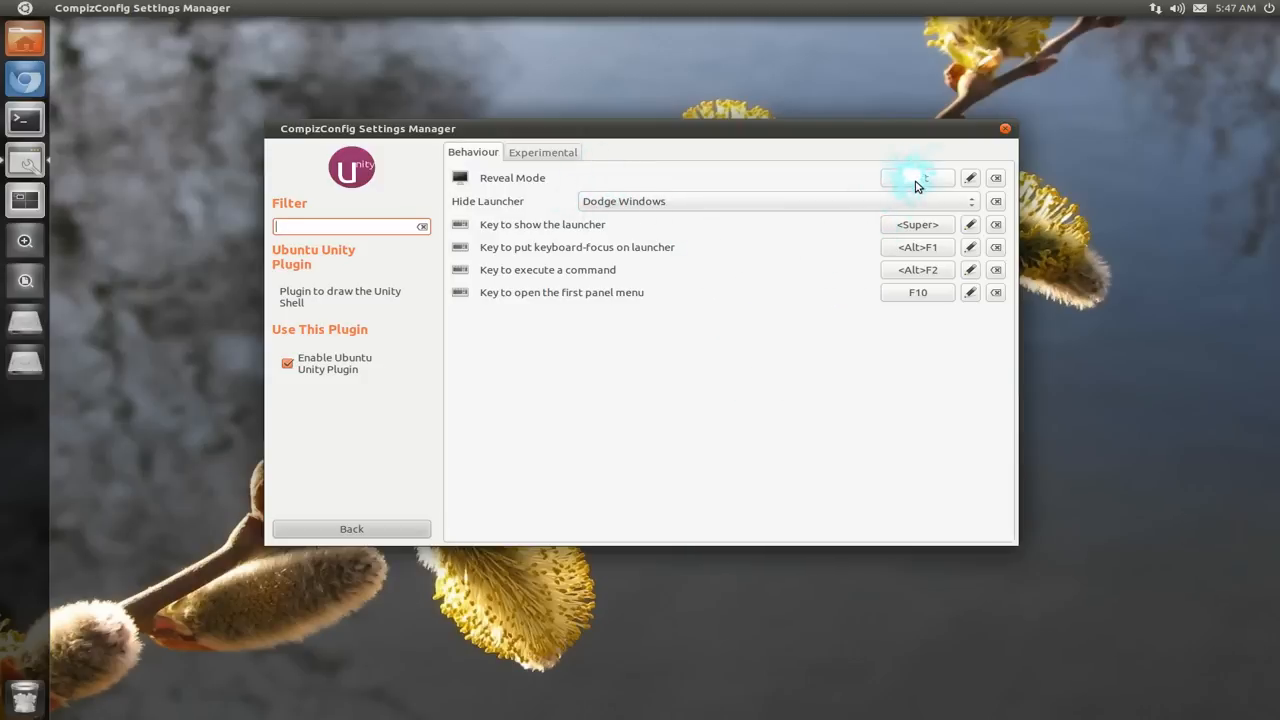
mouse_move(915, 178)
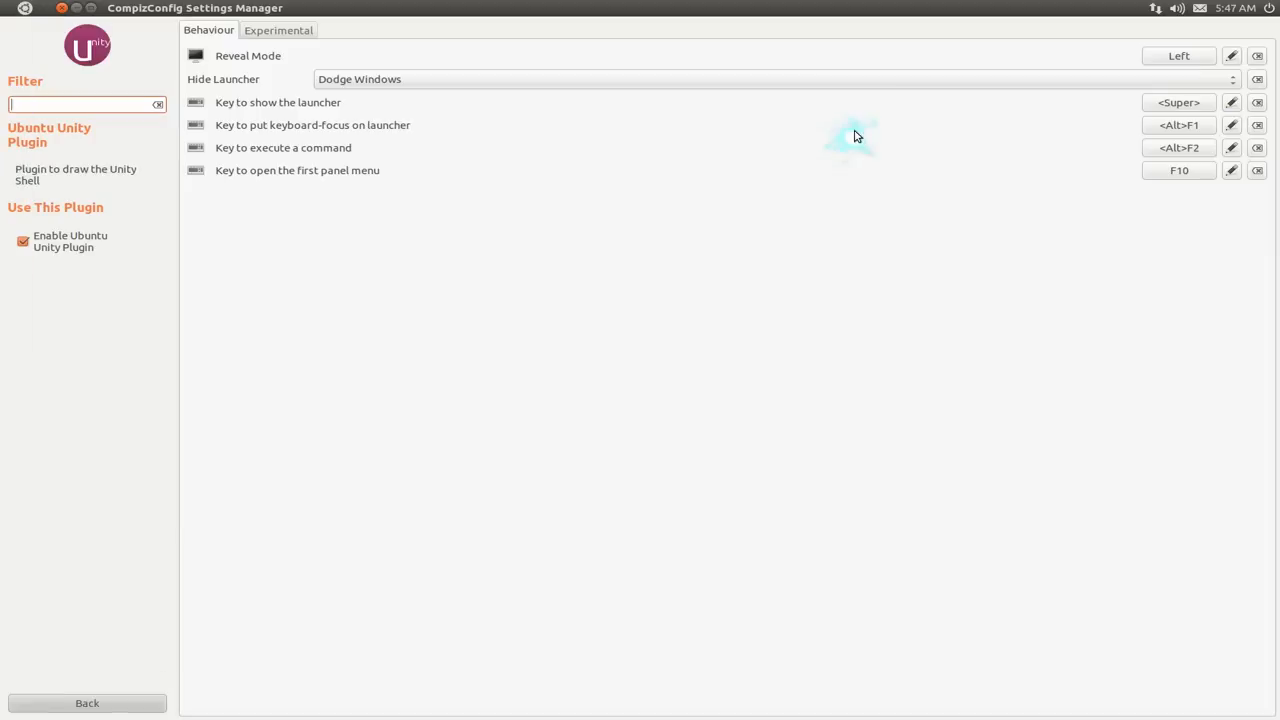
mouse_move(597, 262)
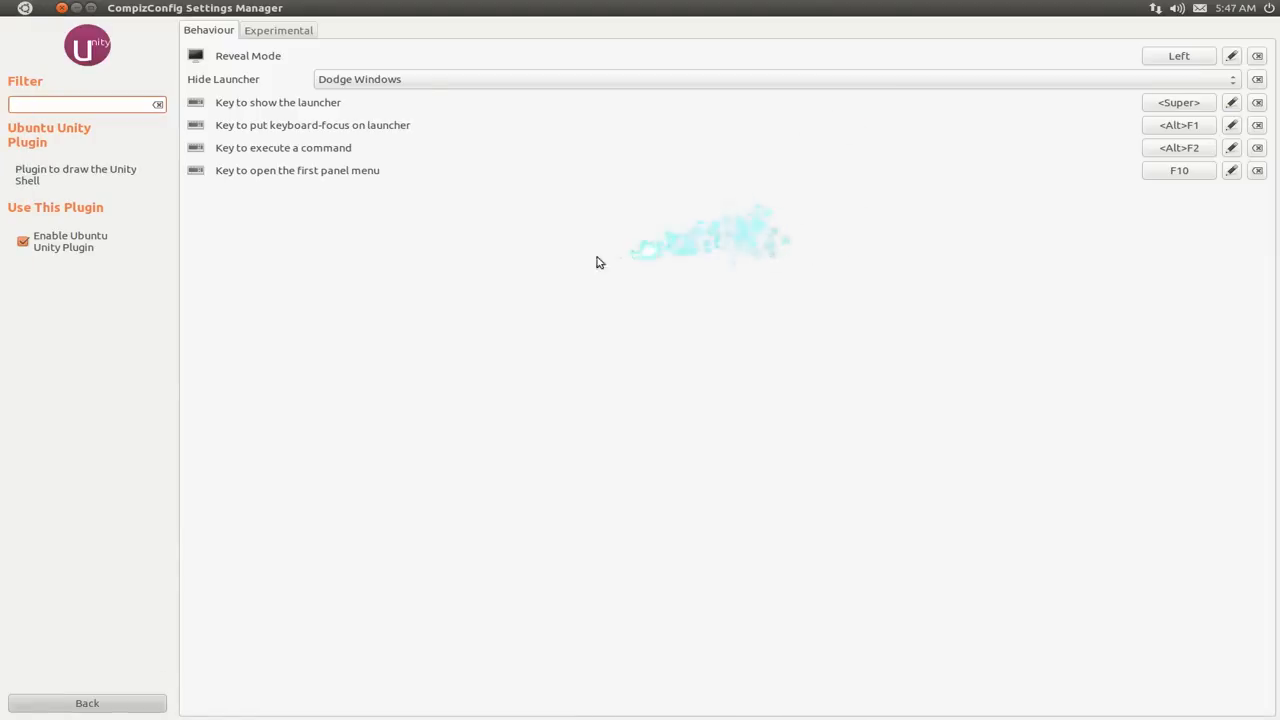
mouse_move(3, 310)
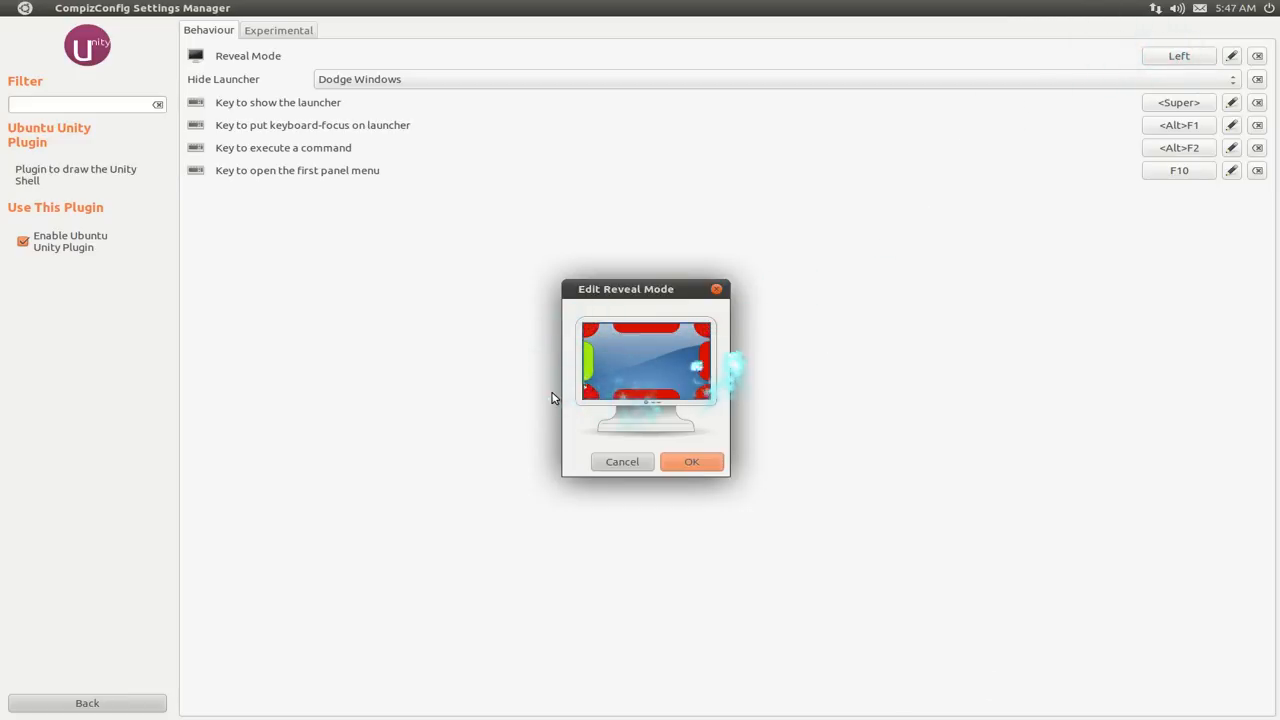
mouse_move(593, 360)
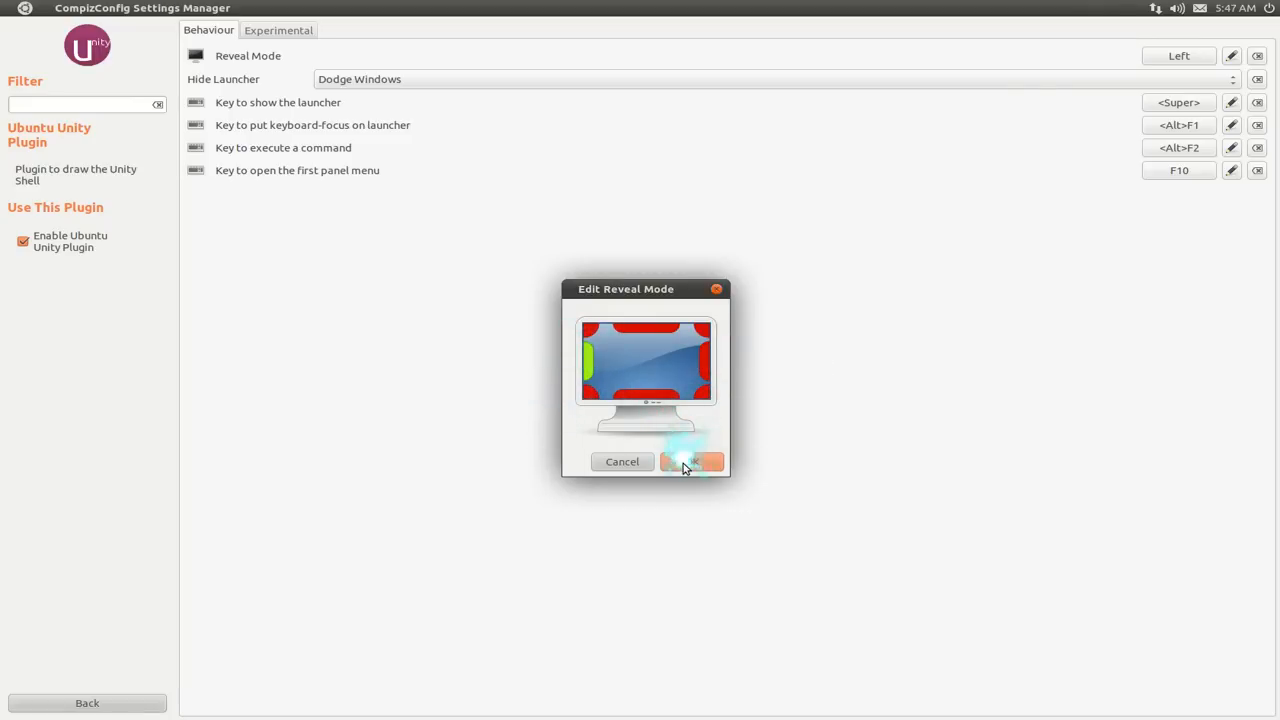
click(692, 461)
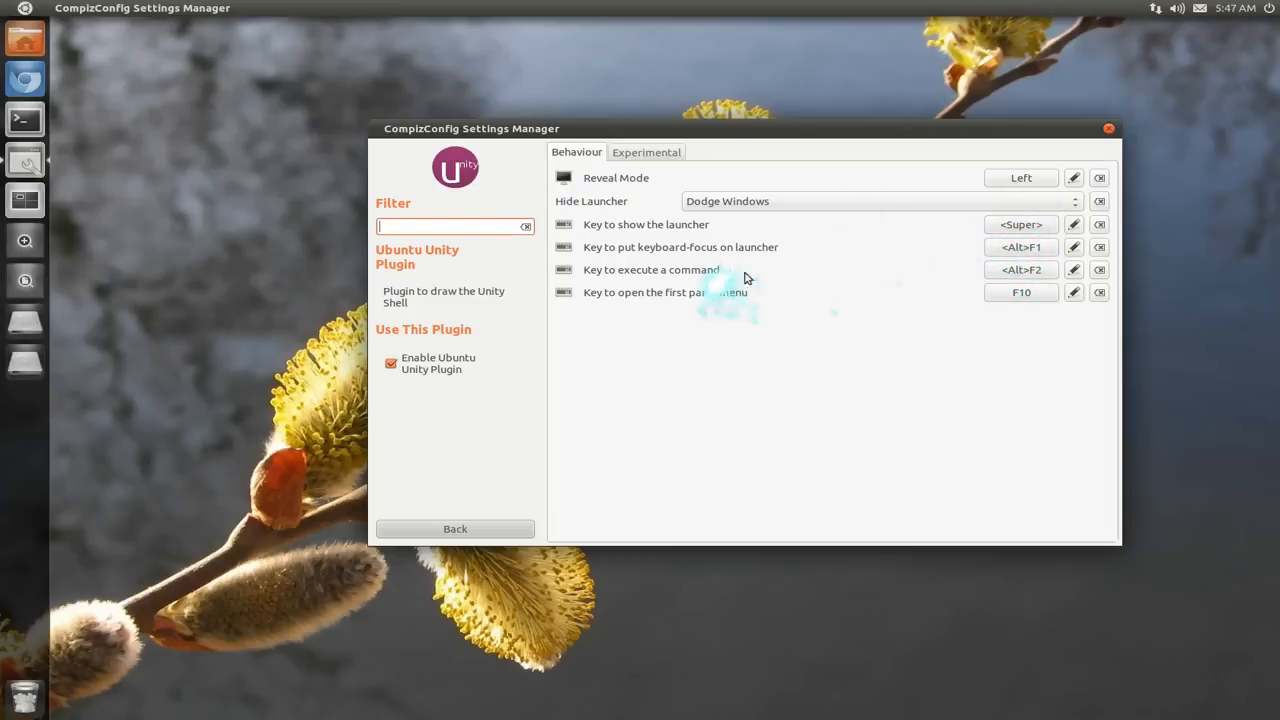
key(Super)
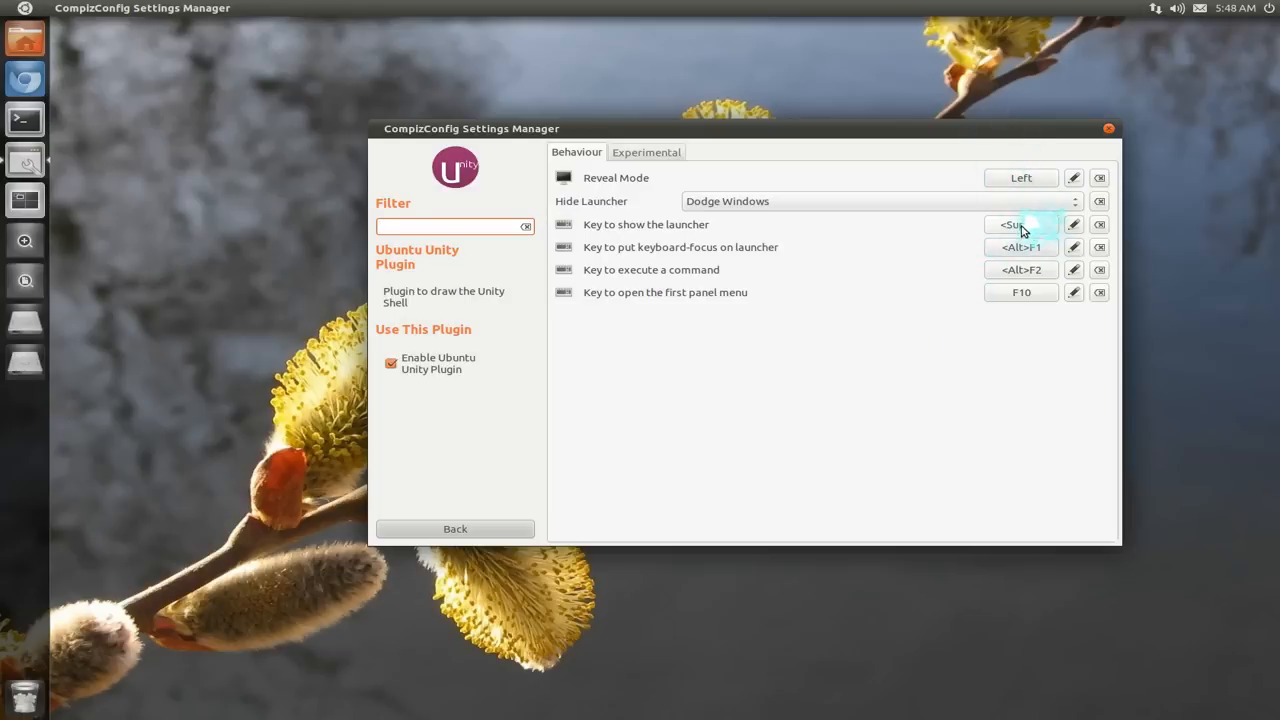
click(1020, 224)
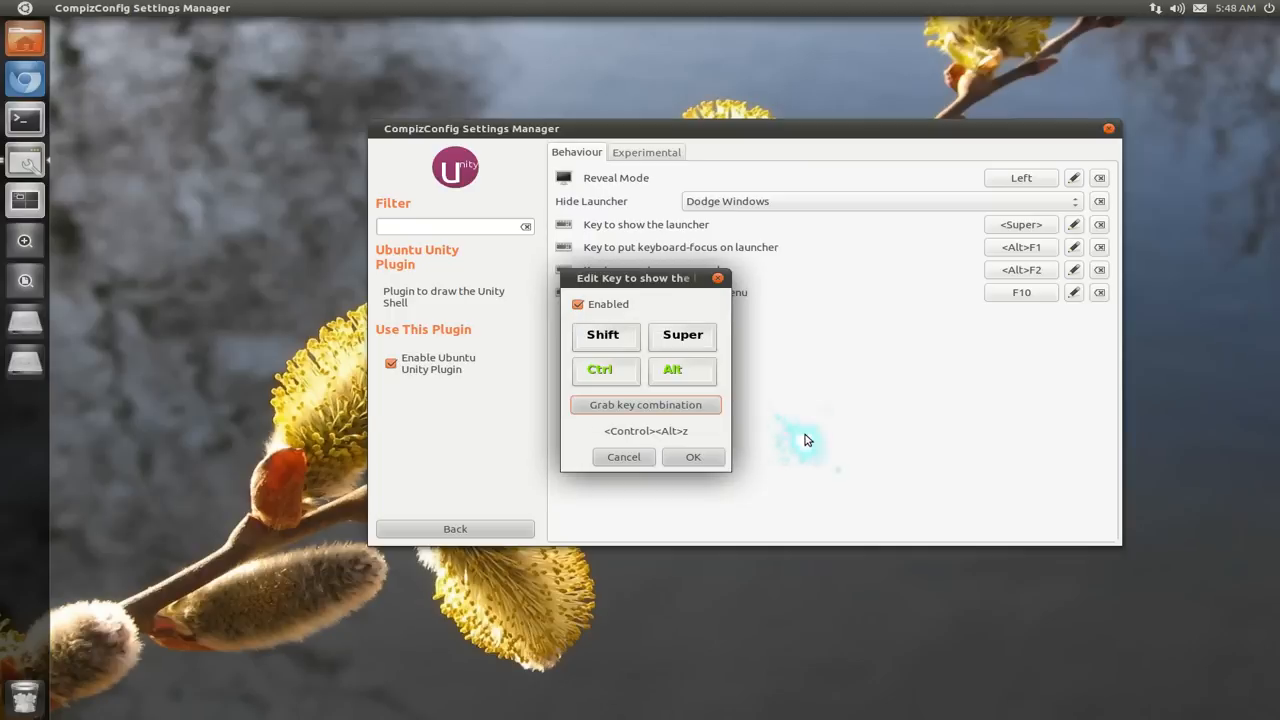
click(693, 457)
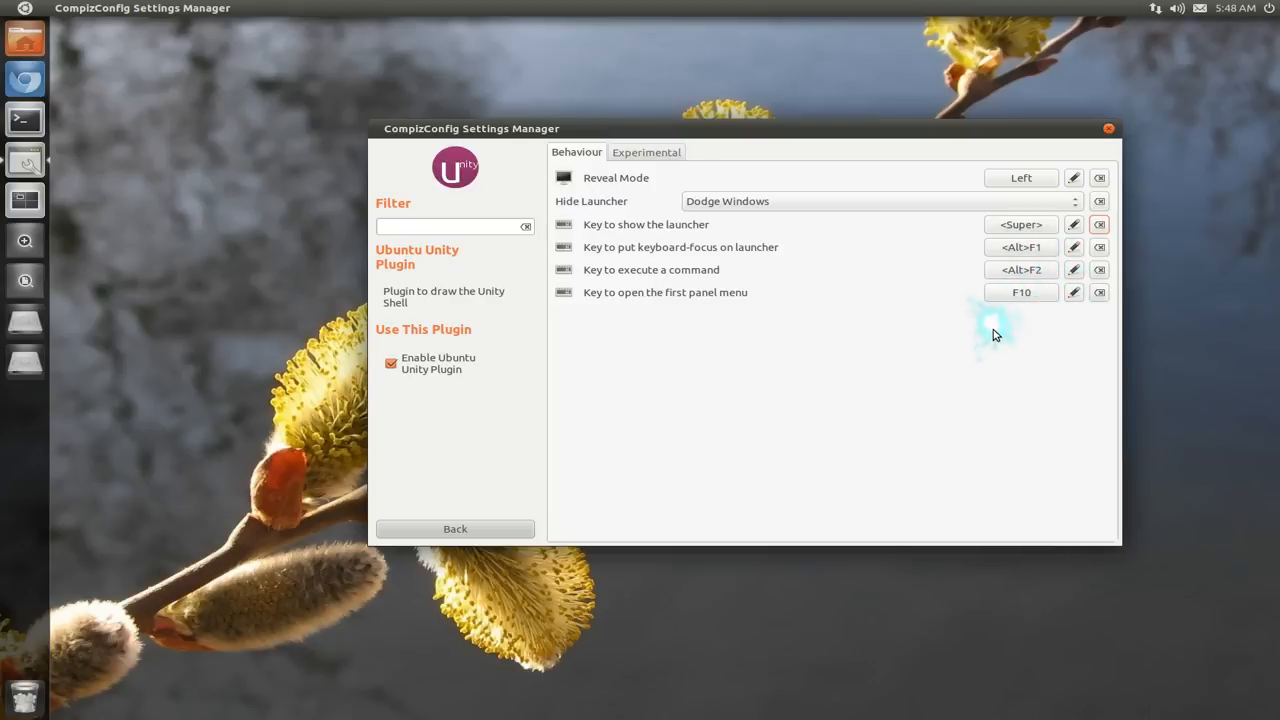
key(alt+F2)
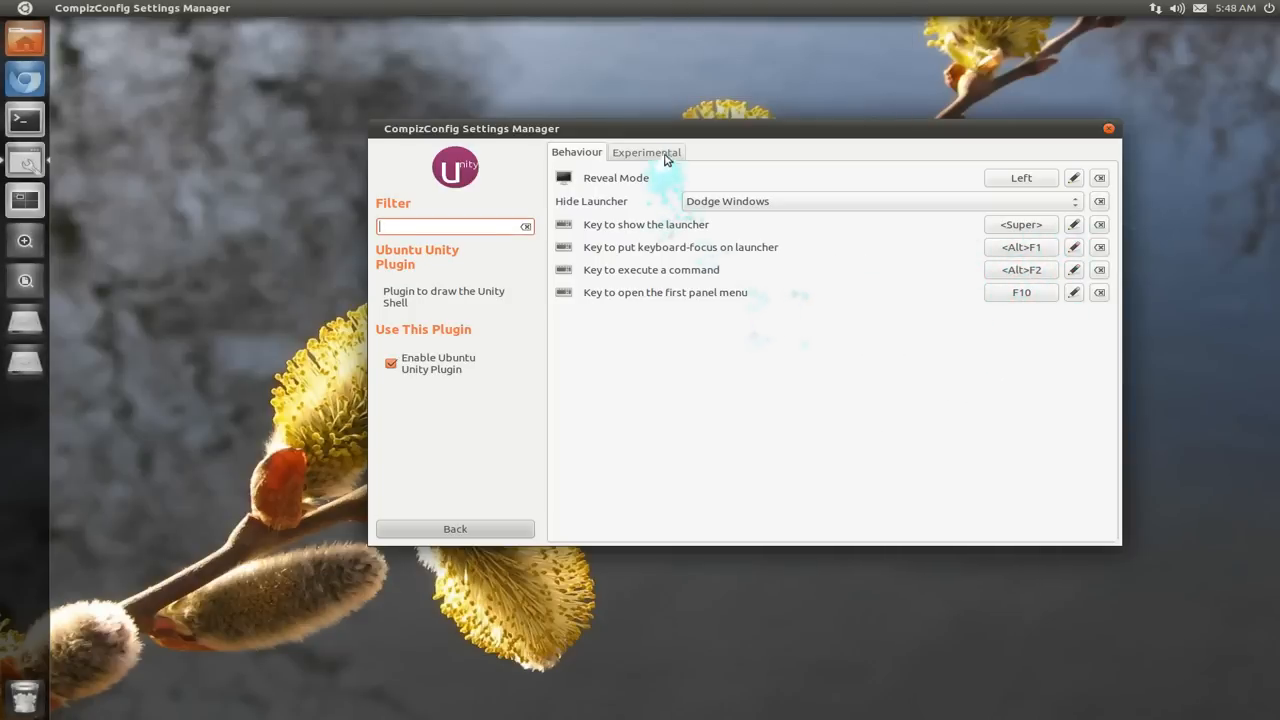
- On the Experimental tab, set Backlight Mode to Toggles, then back to Backlight Always On
click(646, 152)
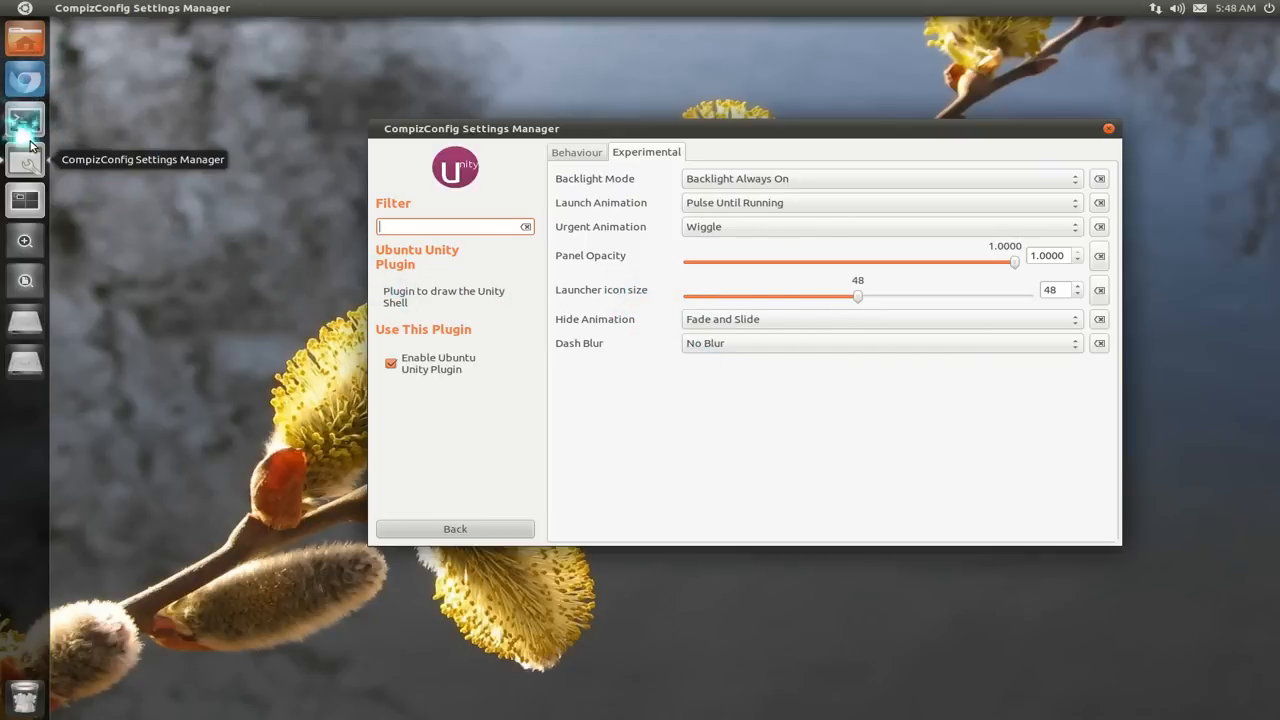
mouse_move(24, 78)
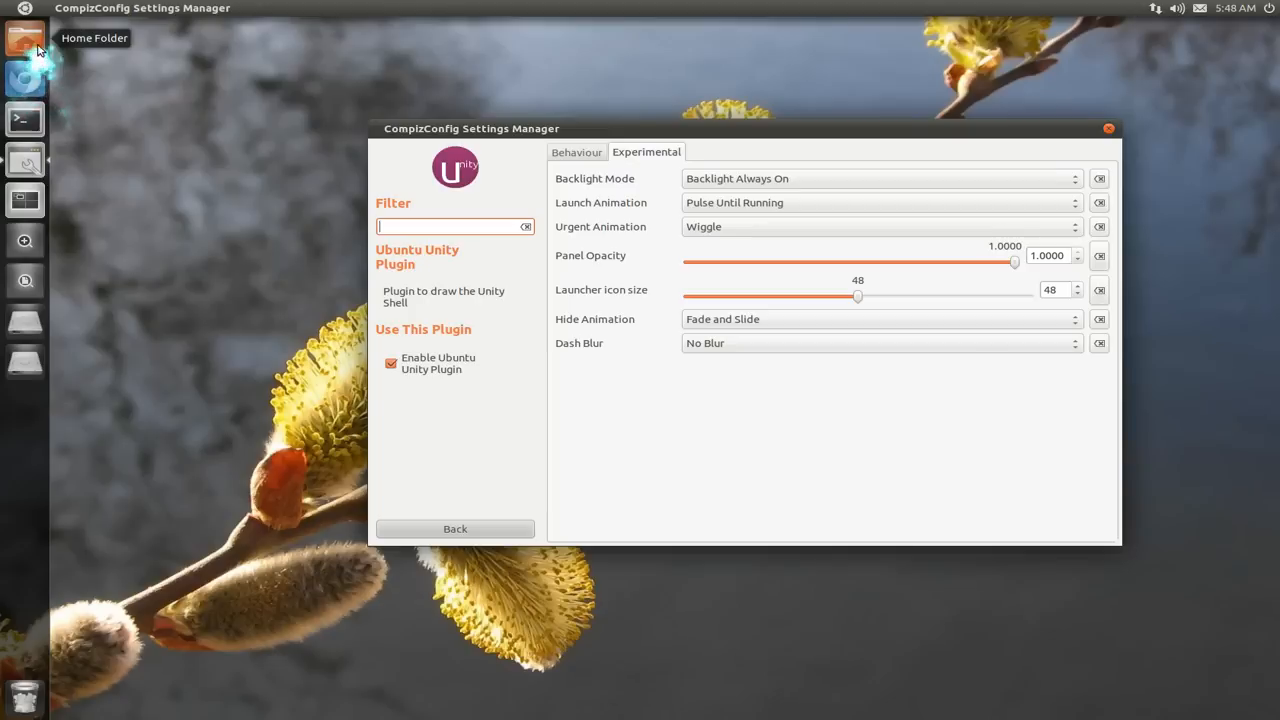
mouse_move(175, 180)
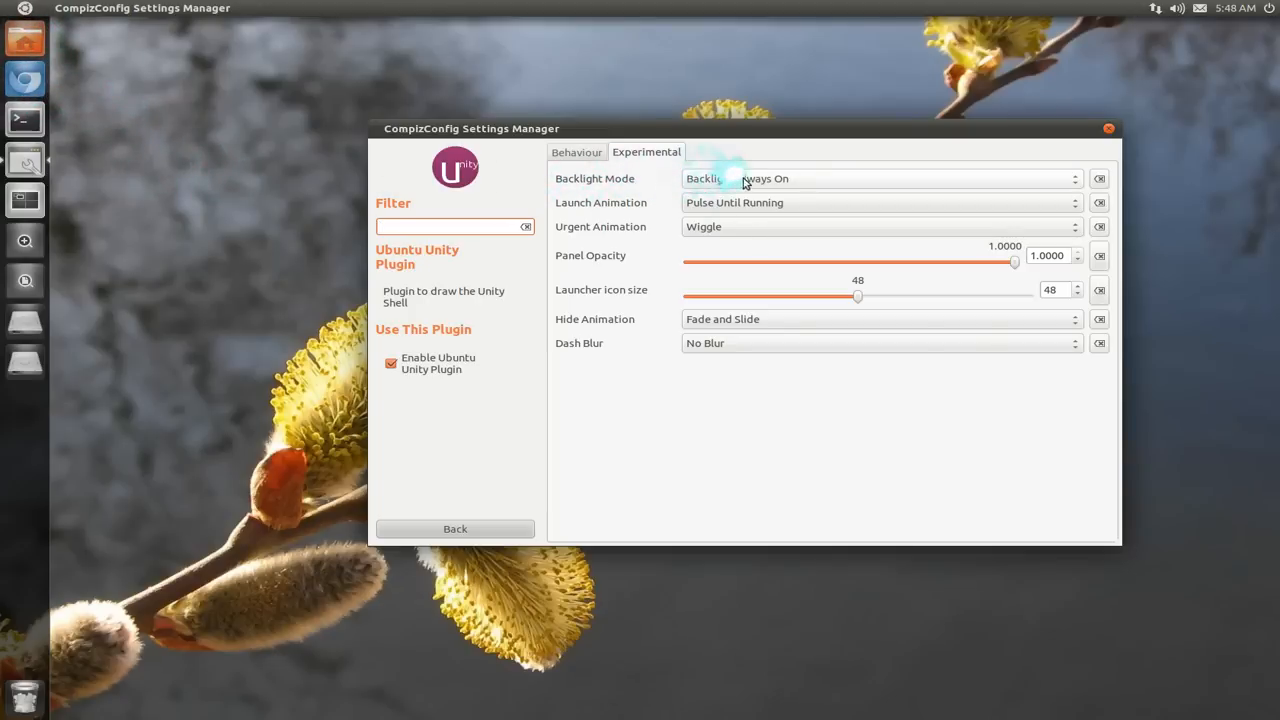
drag(740, 128, 715, 123)
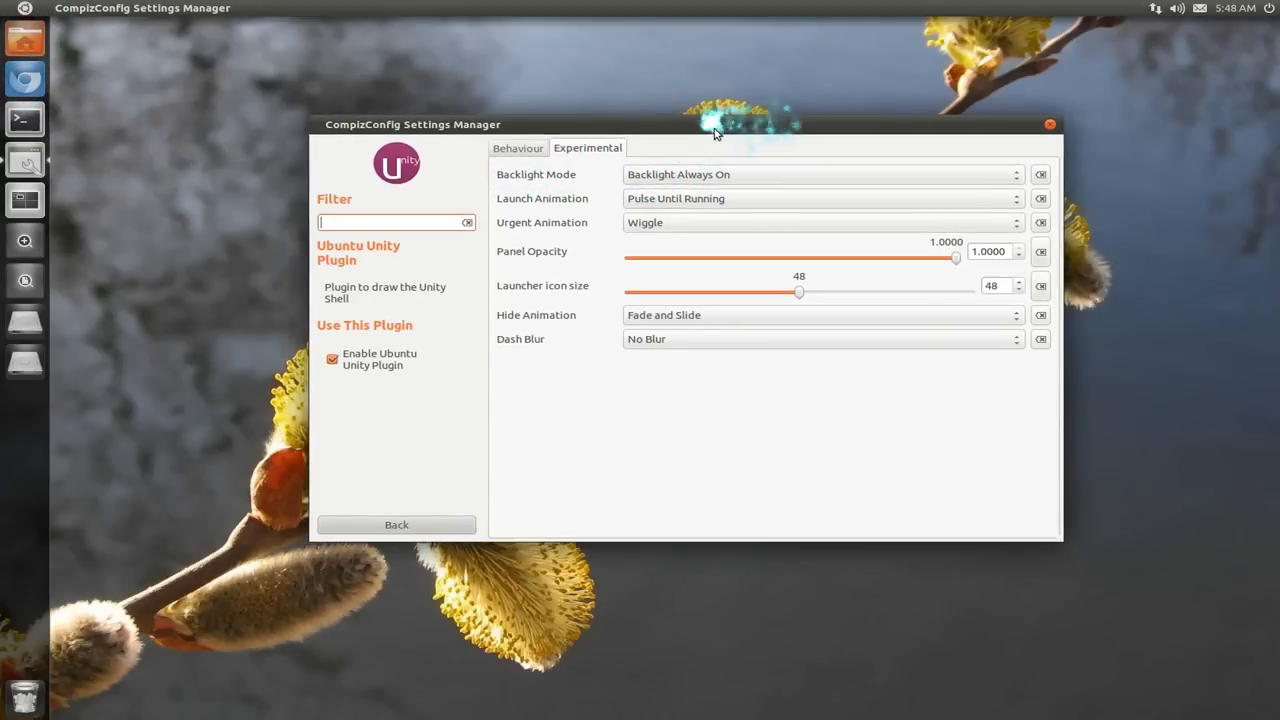
click(820, 174)
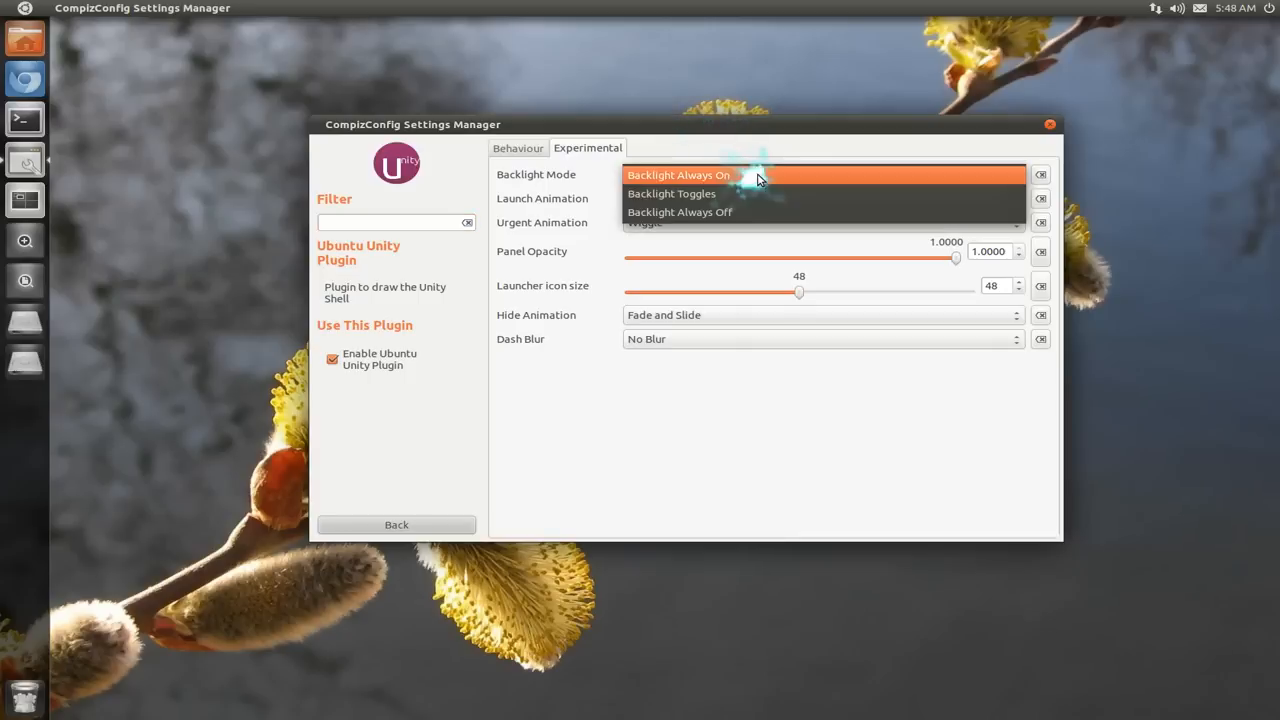
click(671, 193)
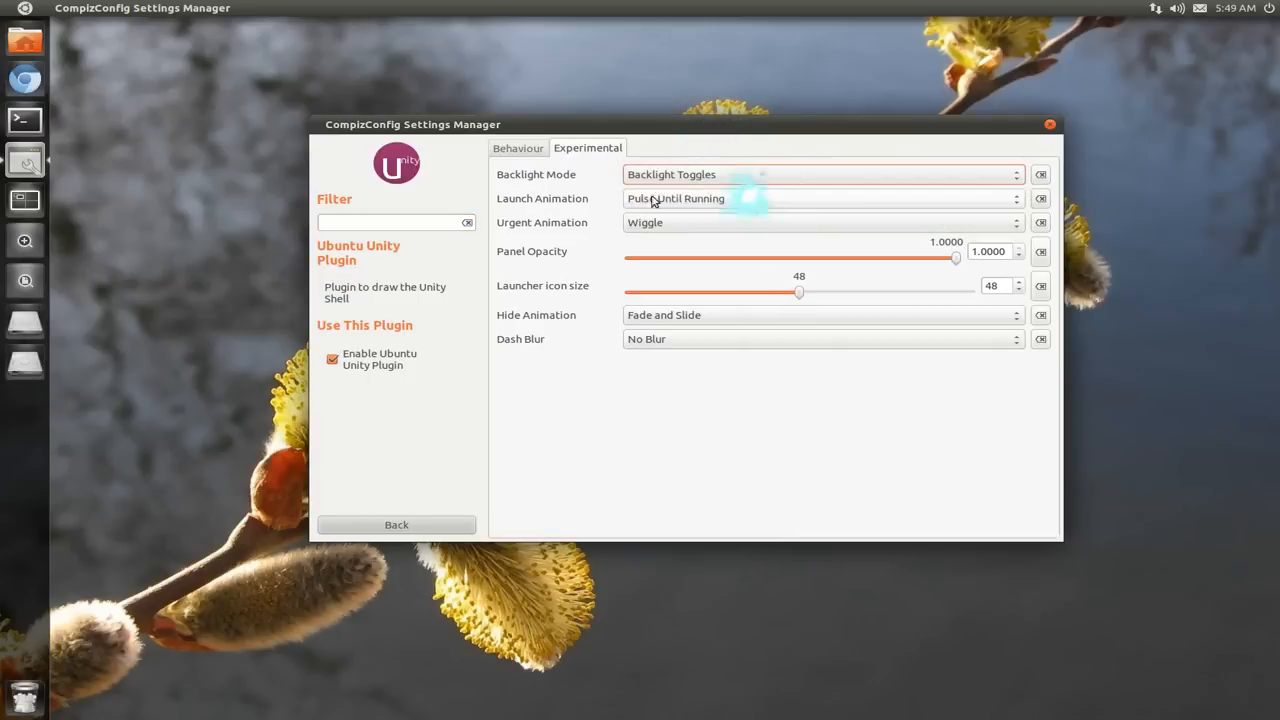
mouse_move(24, 119)
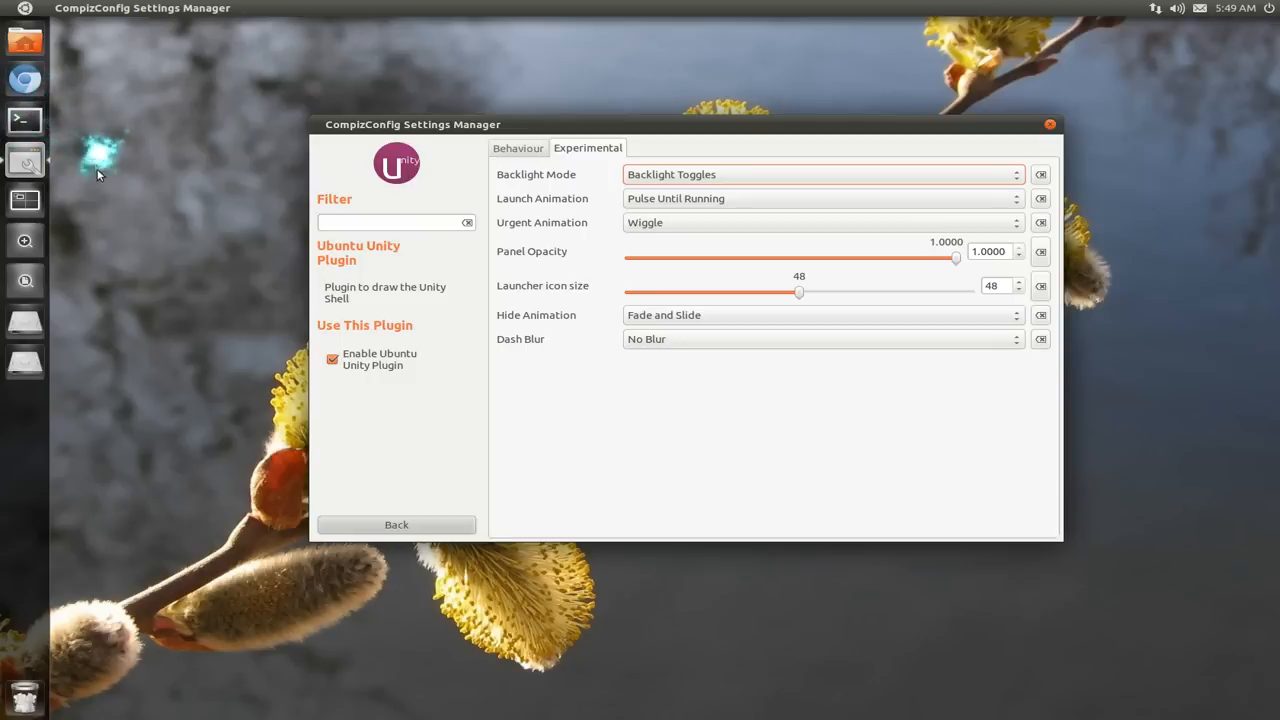
click(820, 174)
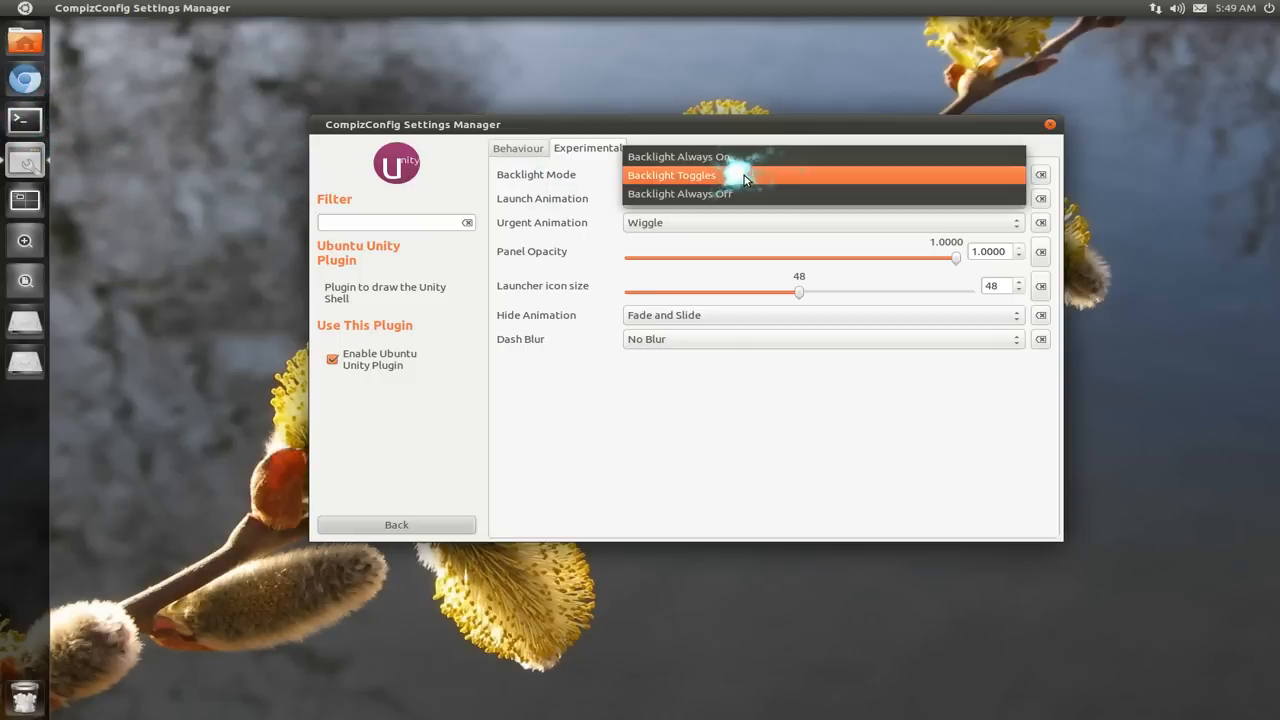
click(679, 193)
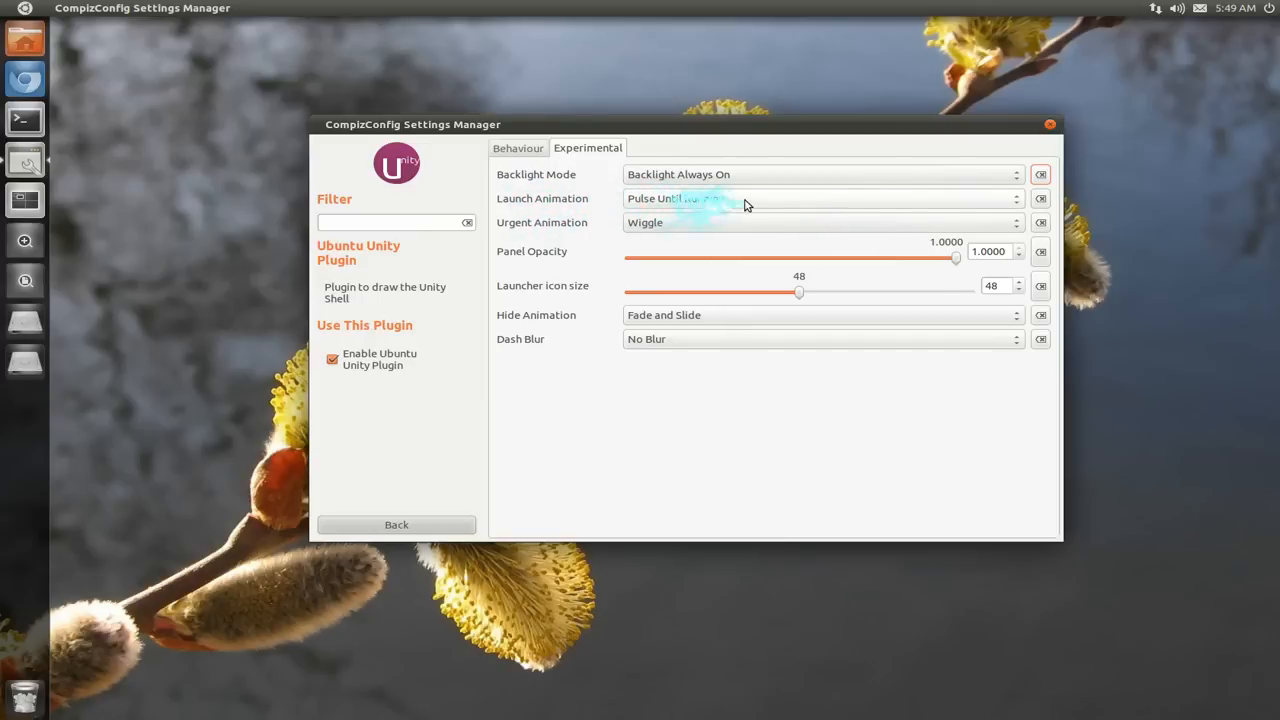
mouse_move(742, 204)
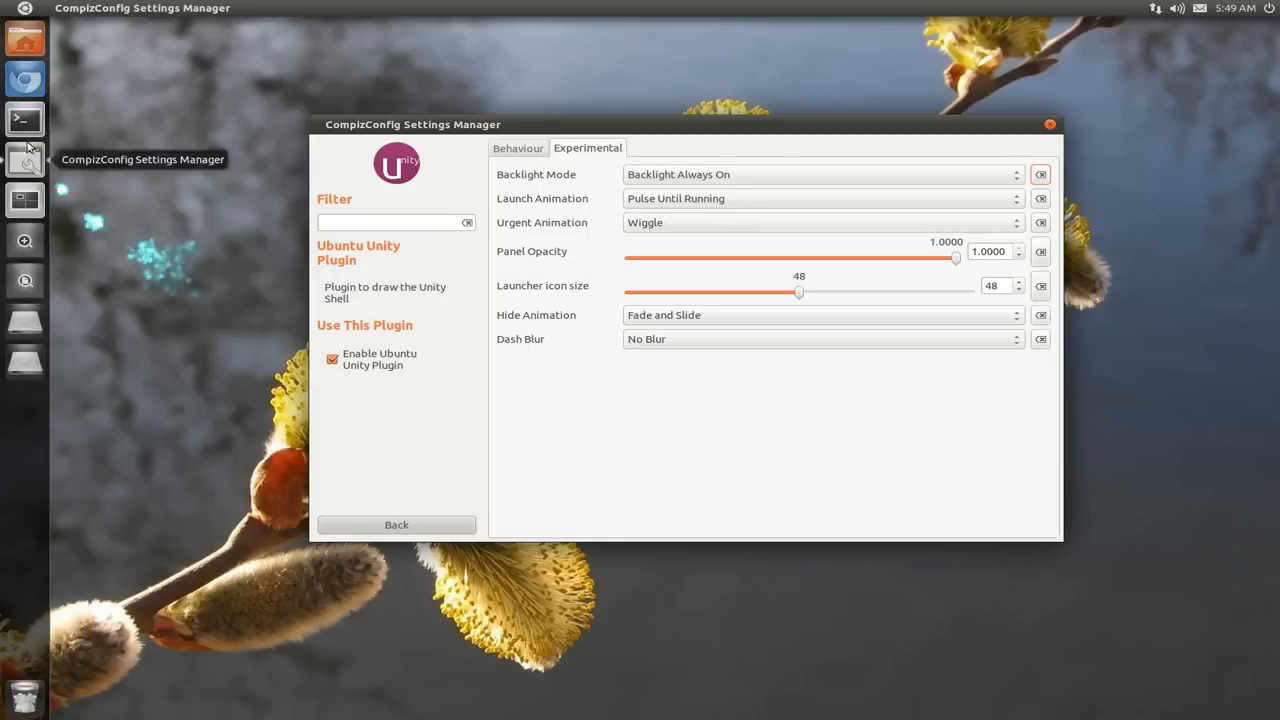
mouse_move(25, 38)
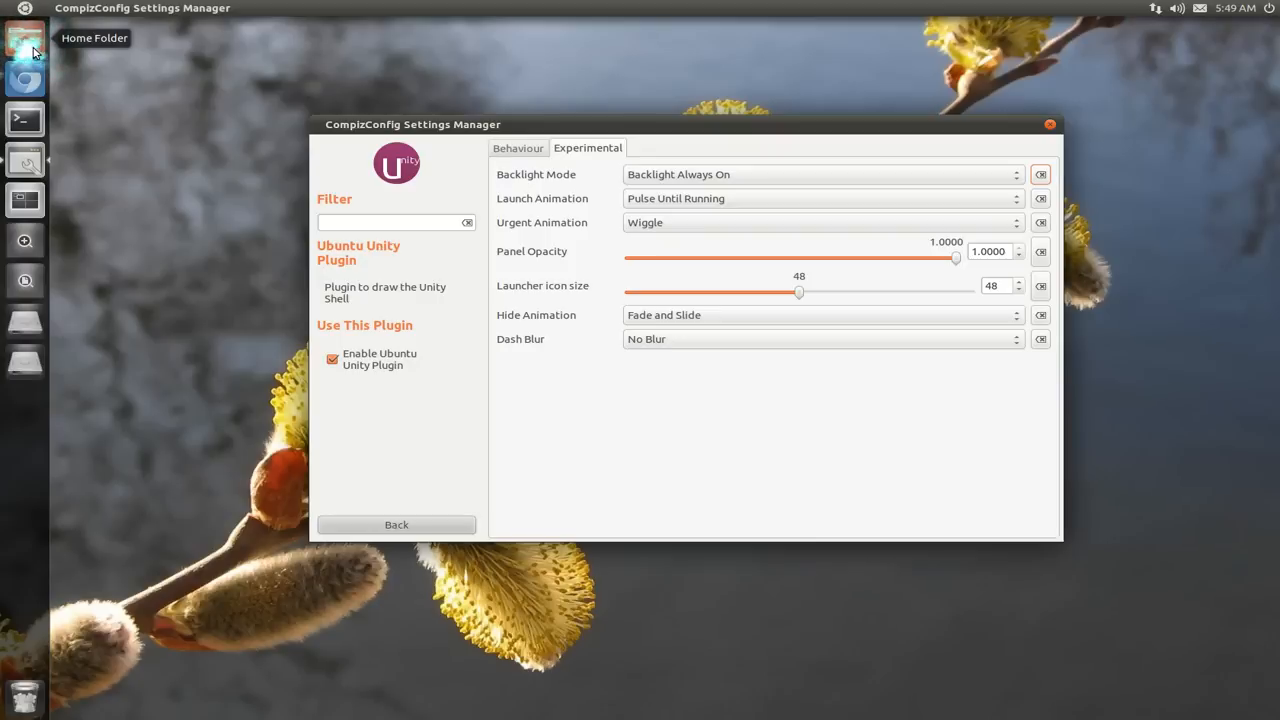
mouse_move(98, 65)
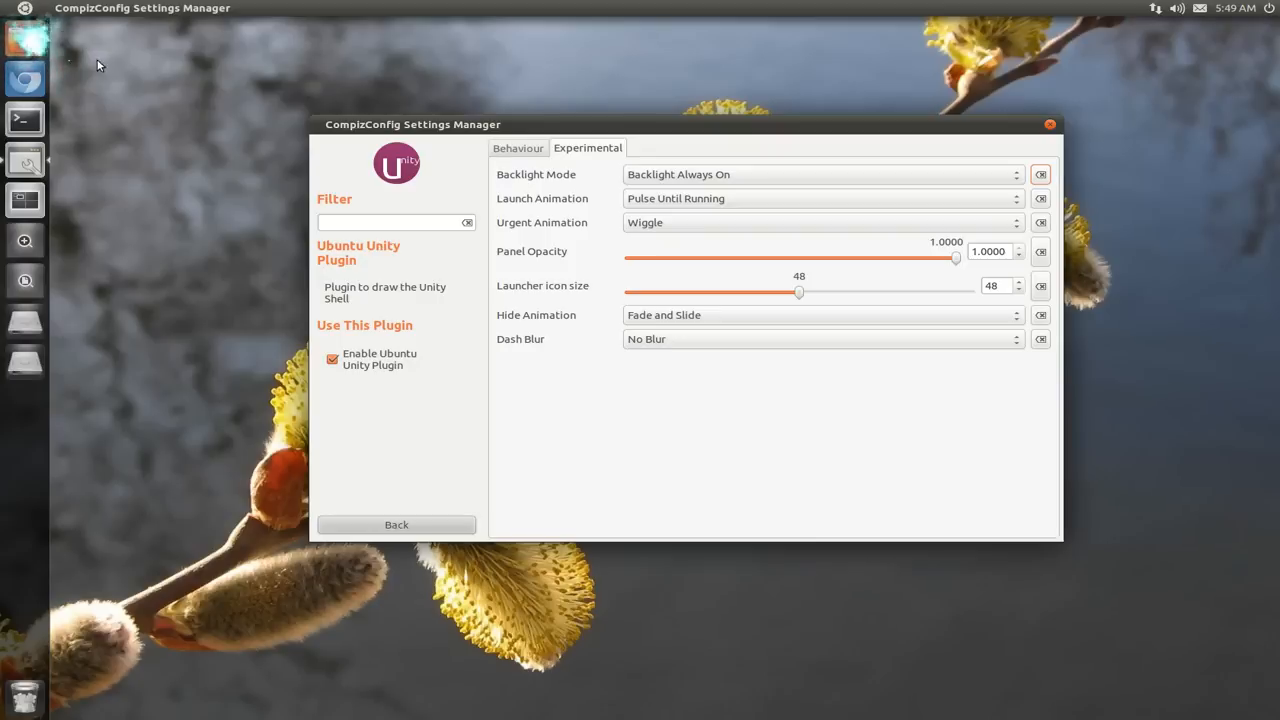
mouse_move(24, 40)
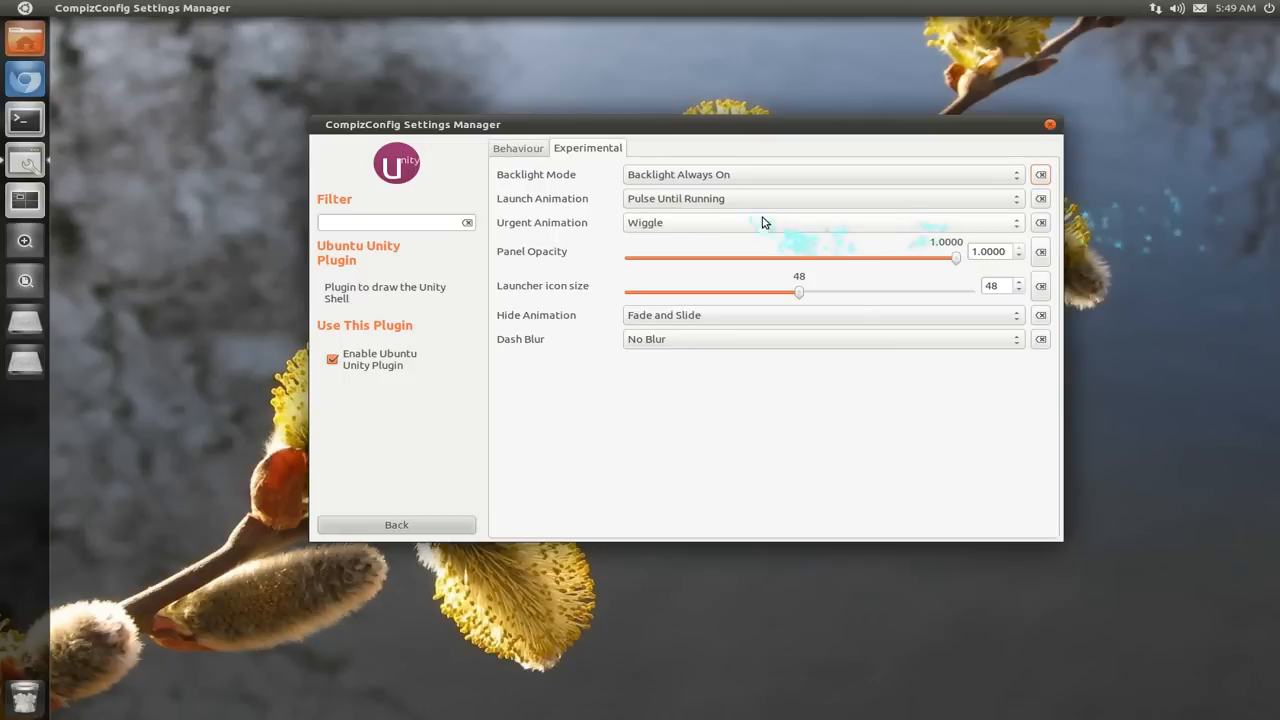
- Set Launch Animation to Blink, then open and close Home Folder to preview it
click(820, 222)
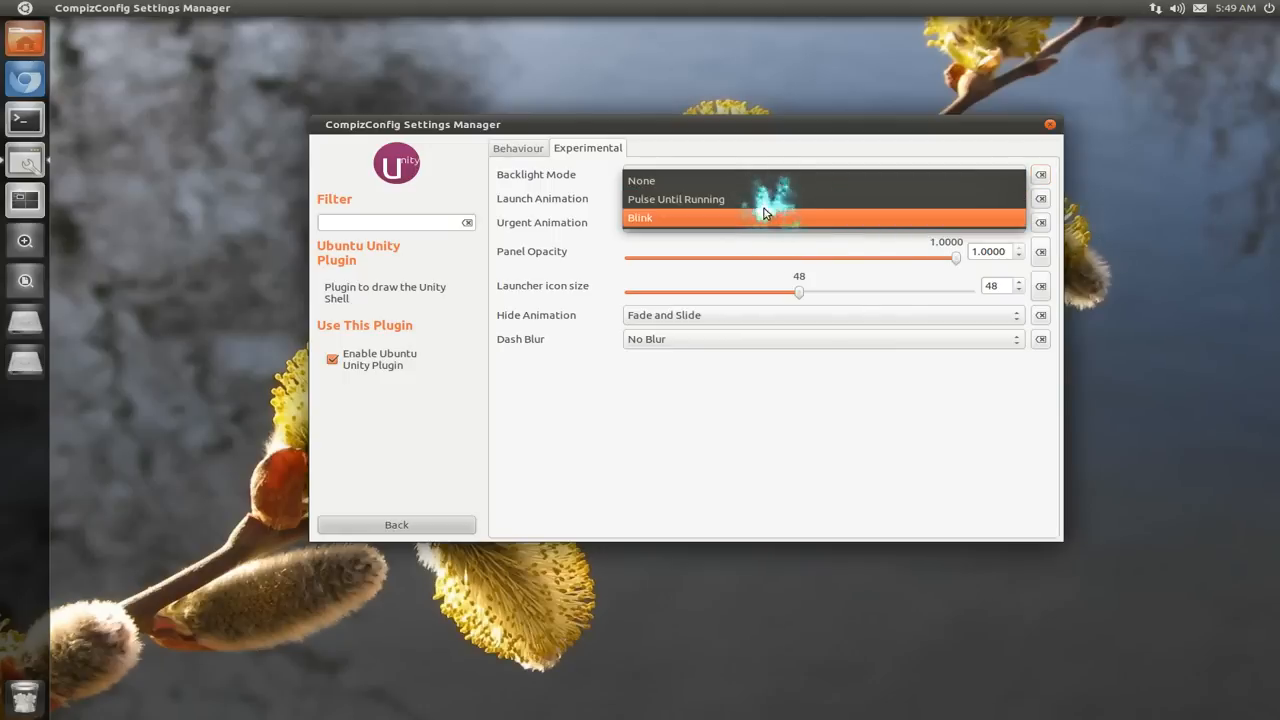
click(640, 217)
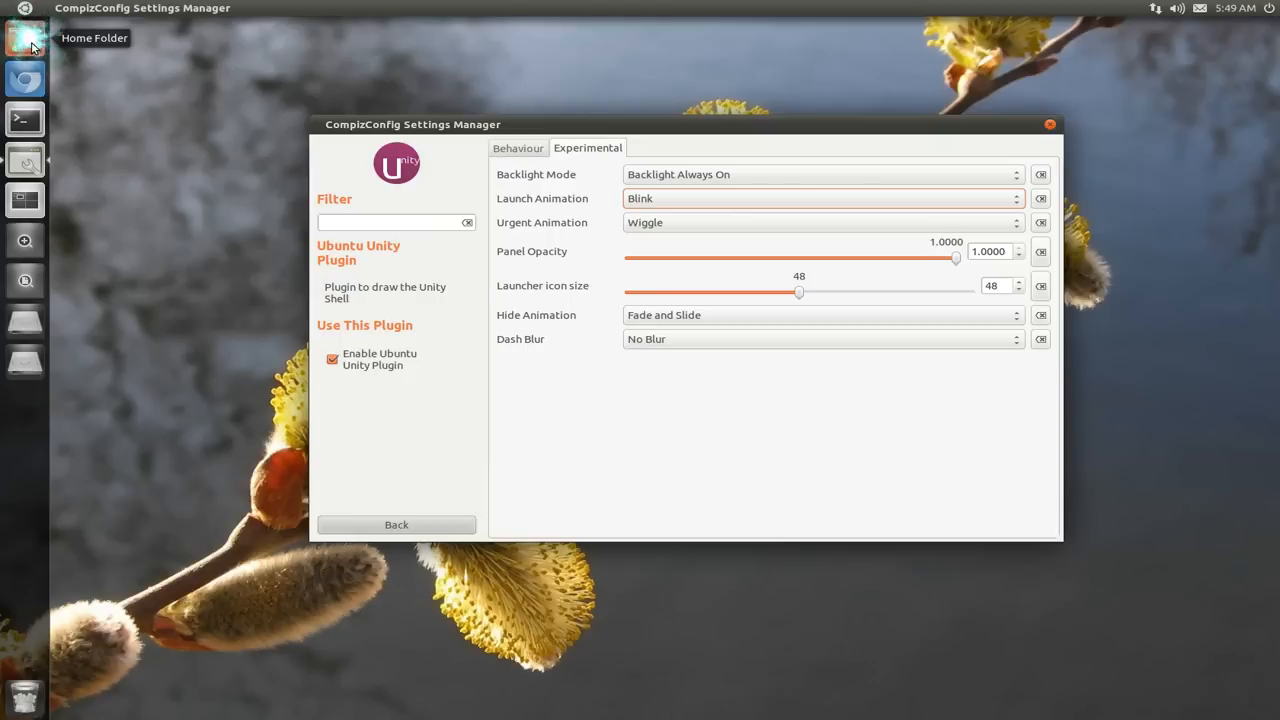
click(24, 38)
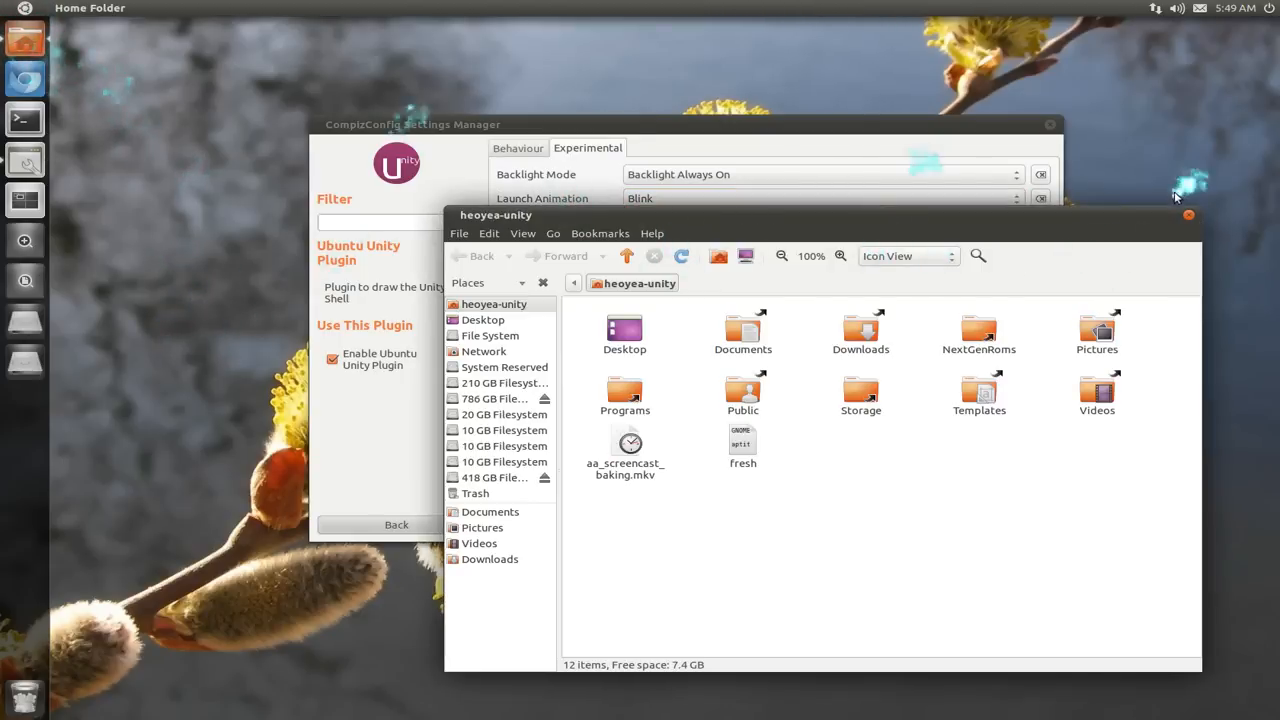
click(1189, 216)
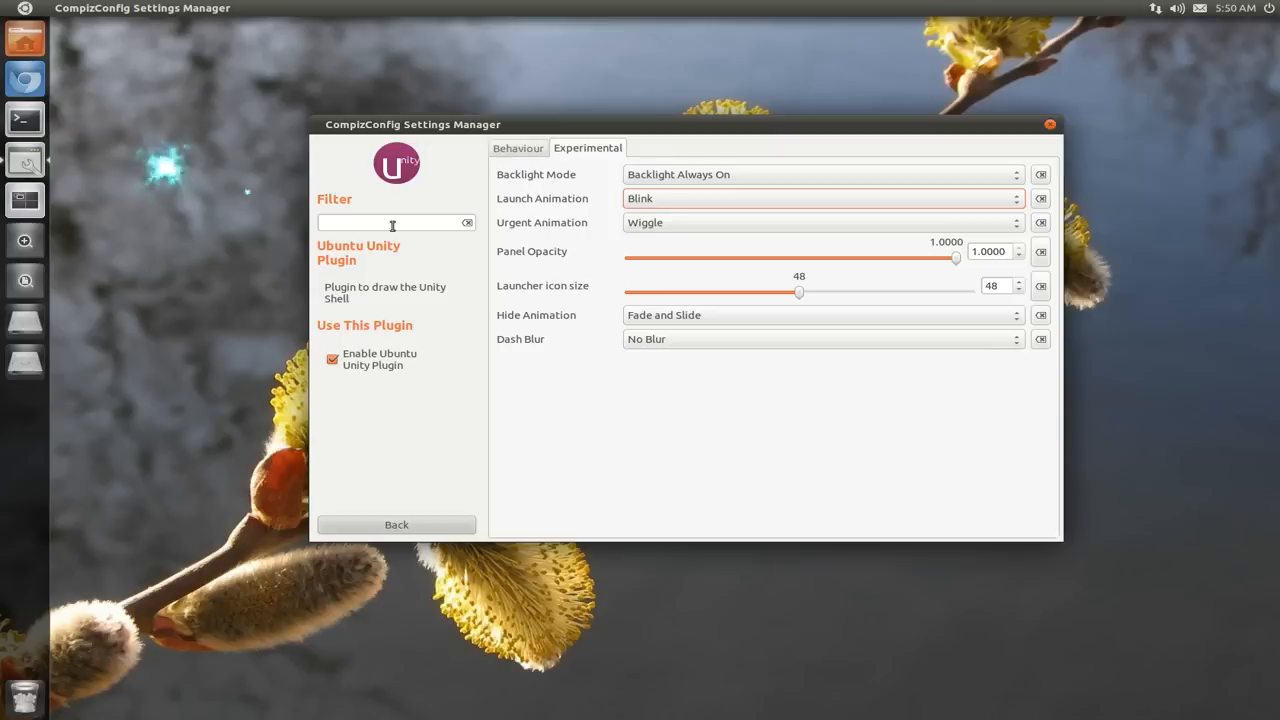
mouse_move(786, 404)
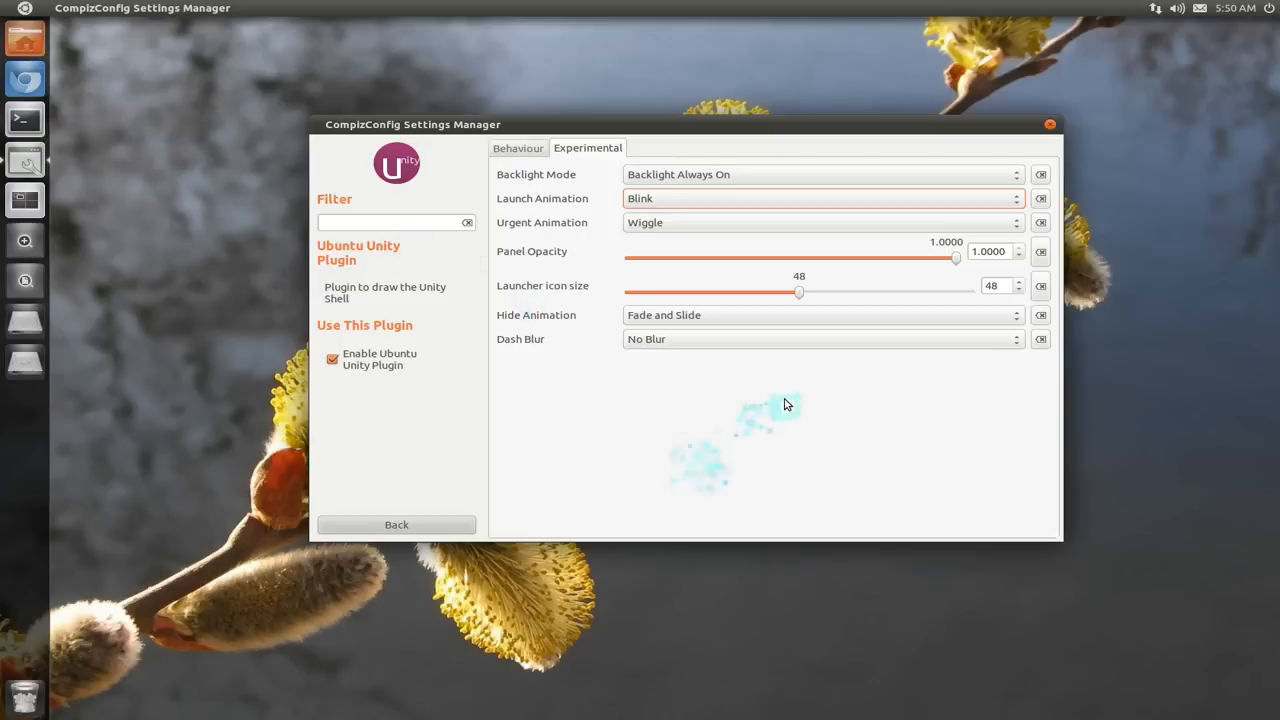
mouse_move(806, 375)
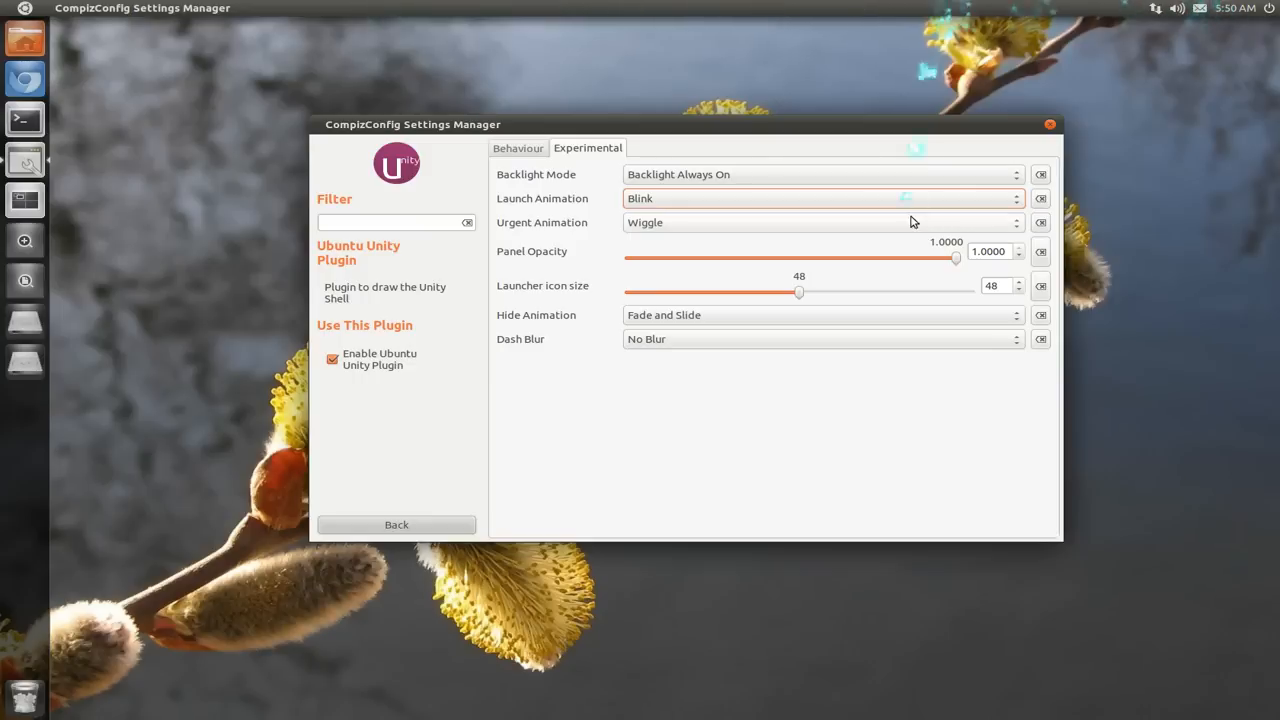
- Lower panel opacity to about 0.42 and back to 1.0, and shrink launcher icons to 32, then restore 48
drag(953, 258, 910, 258)
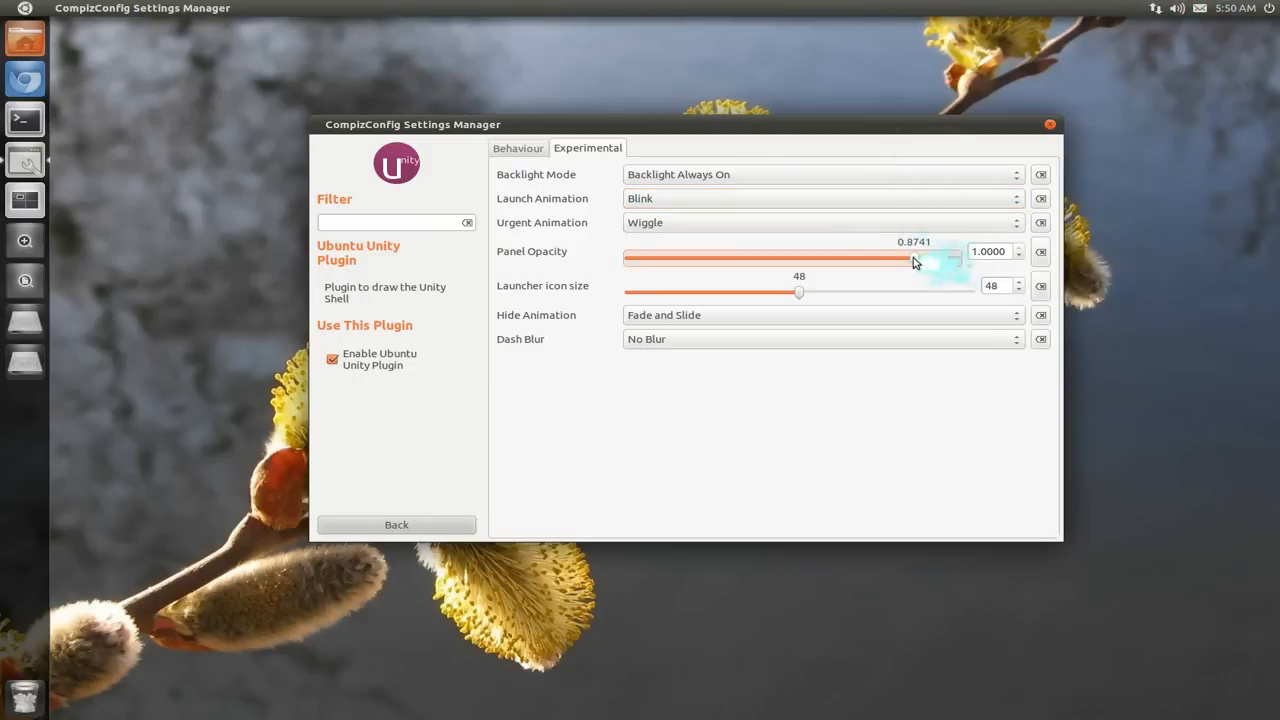
drag(910, 258, 766, 258)
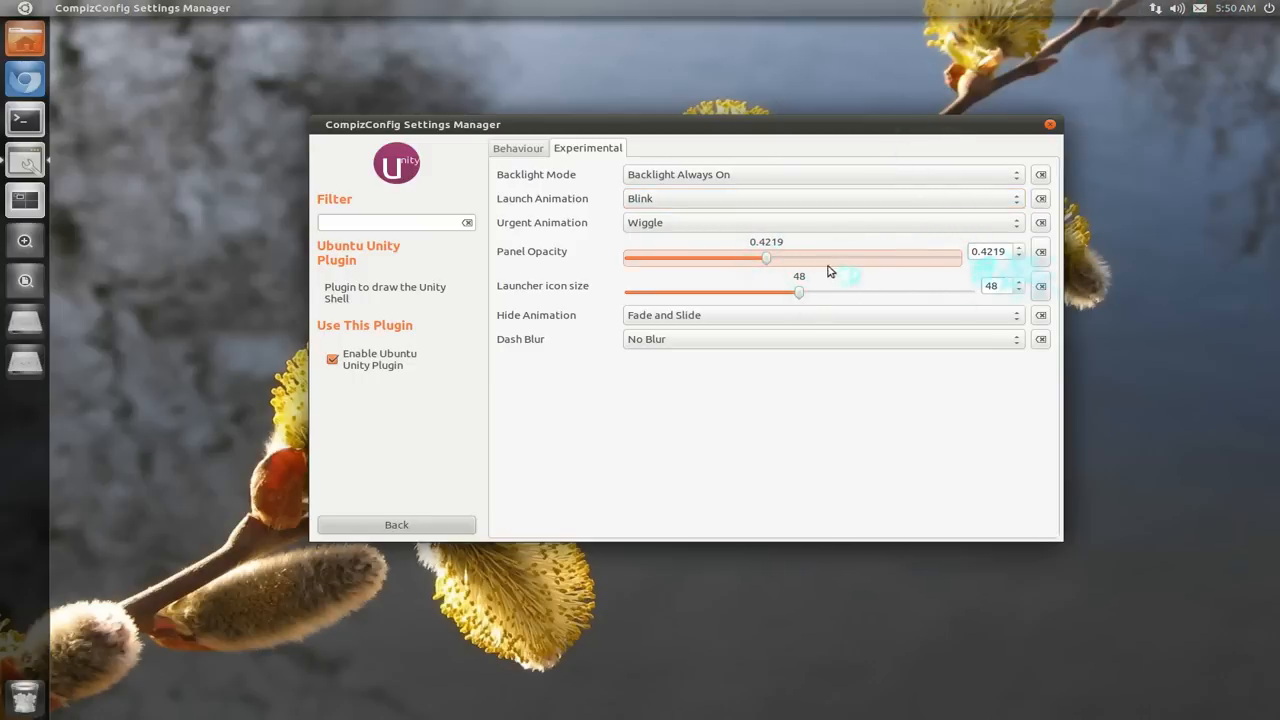
drag(767, 258, 957, 258)
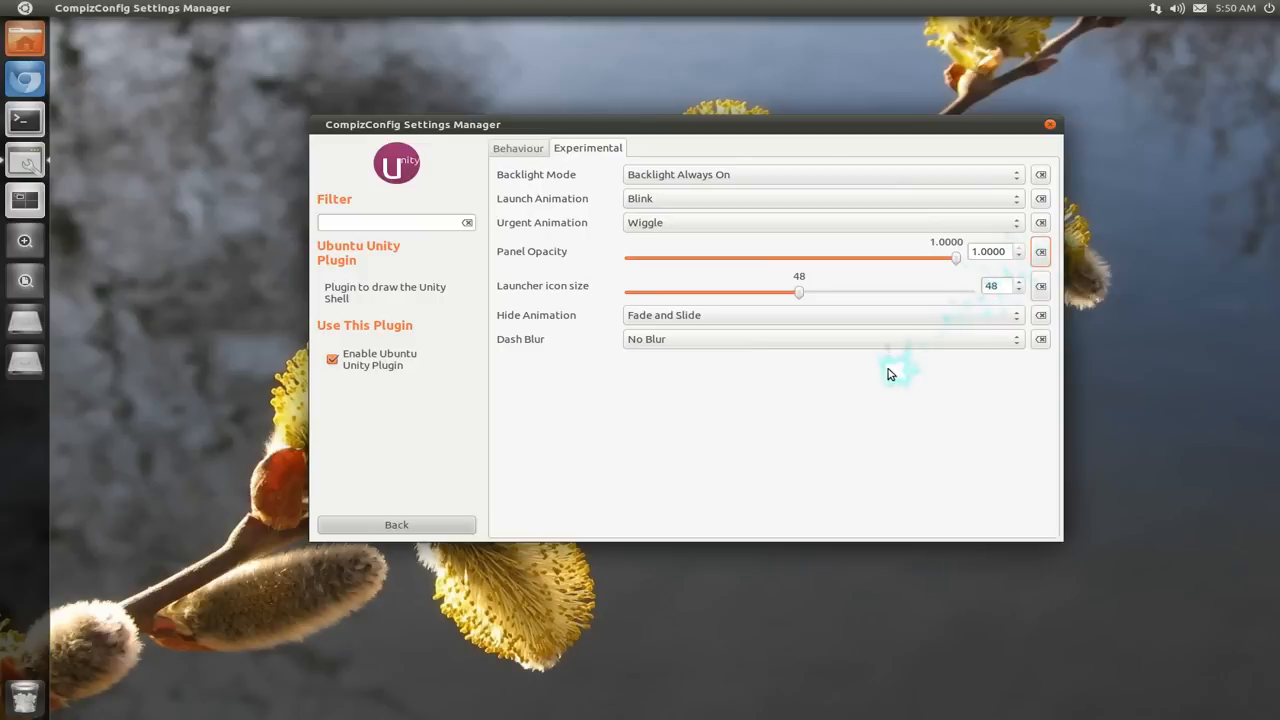
mouse_move(732, 334)
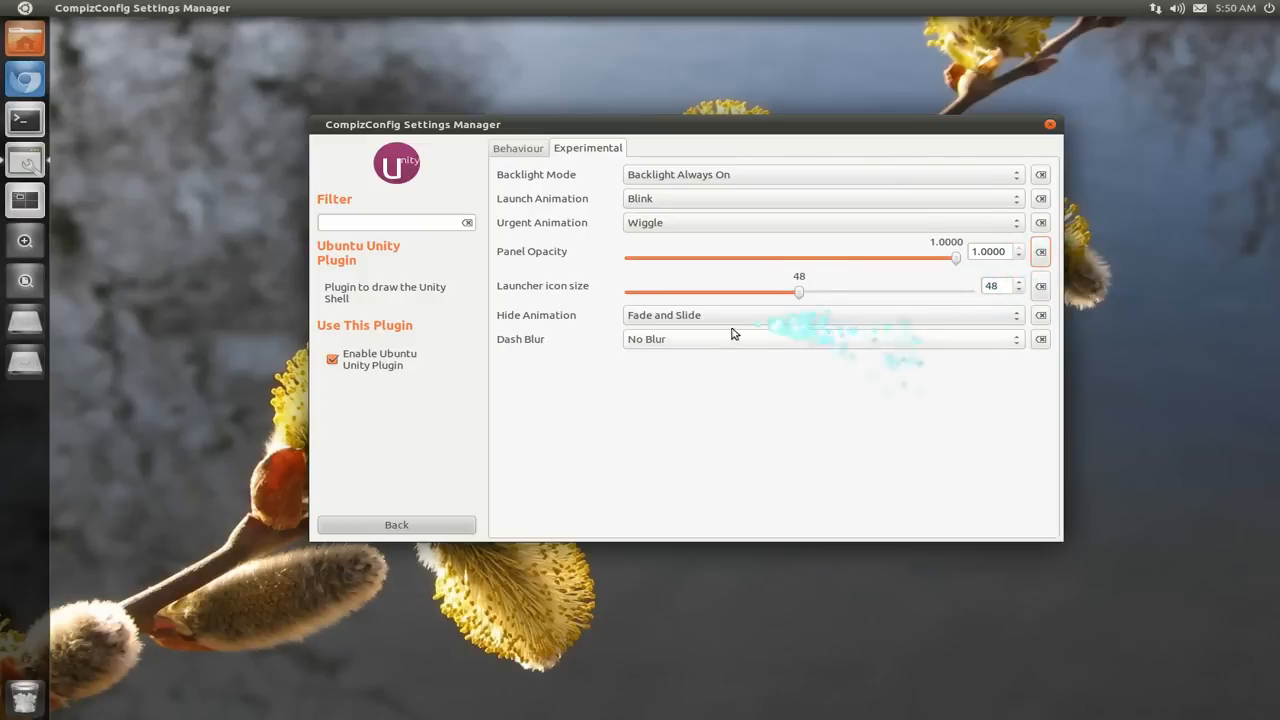
mouse_move(24, 159)
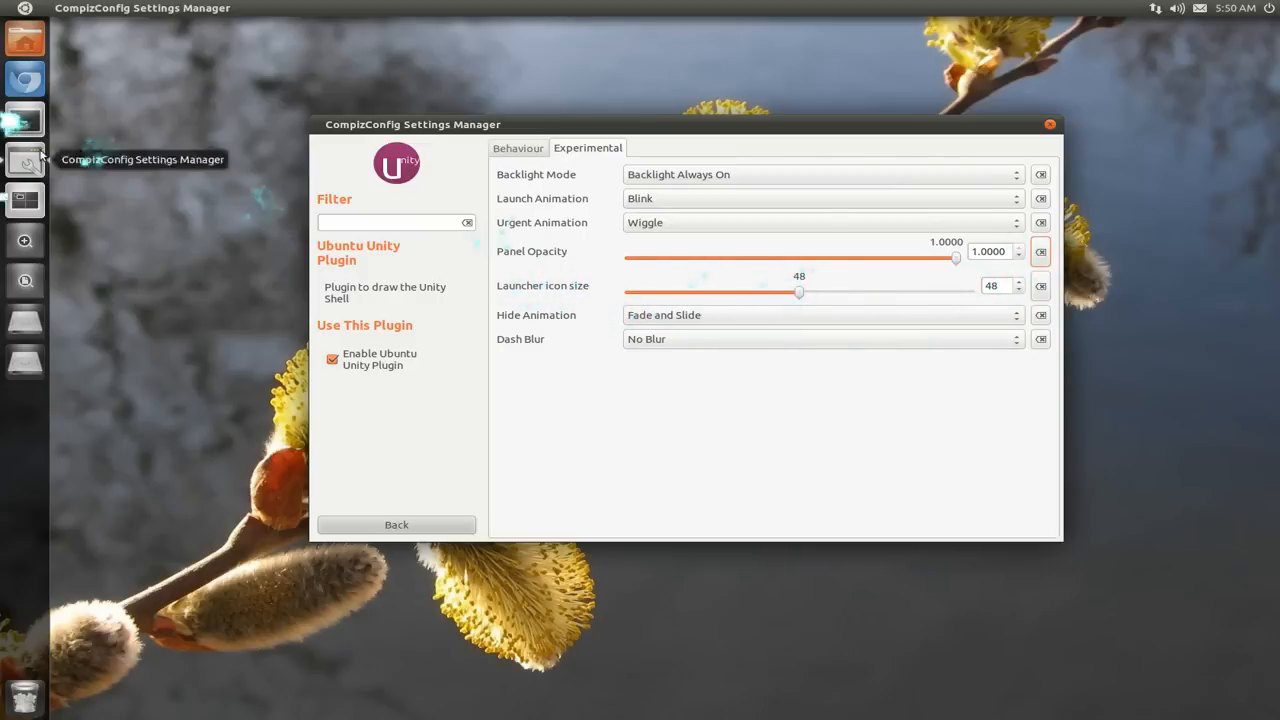
drag(799, 291, 628, 291)
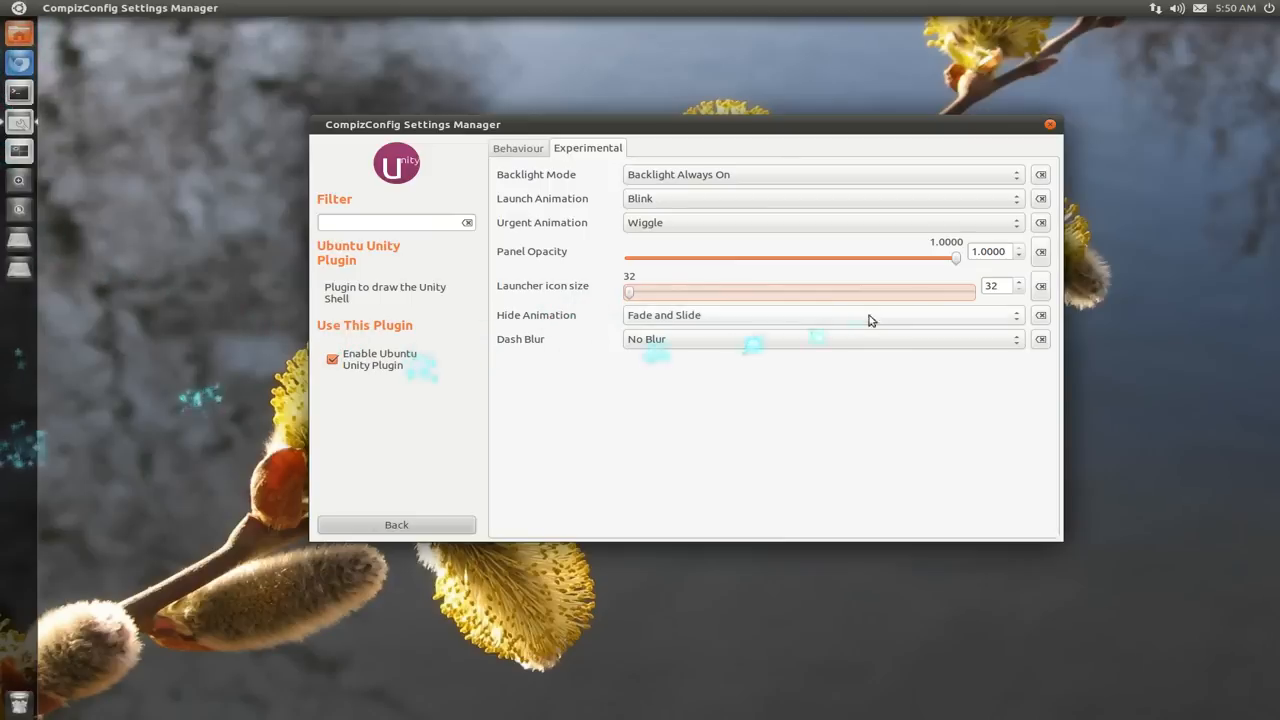
drag(626, 292, 798, 292)
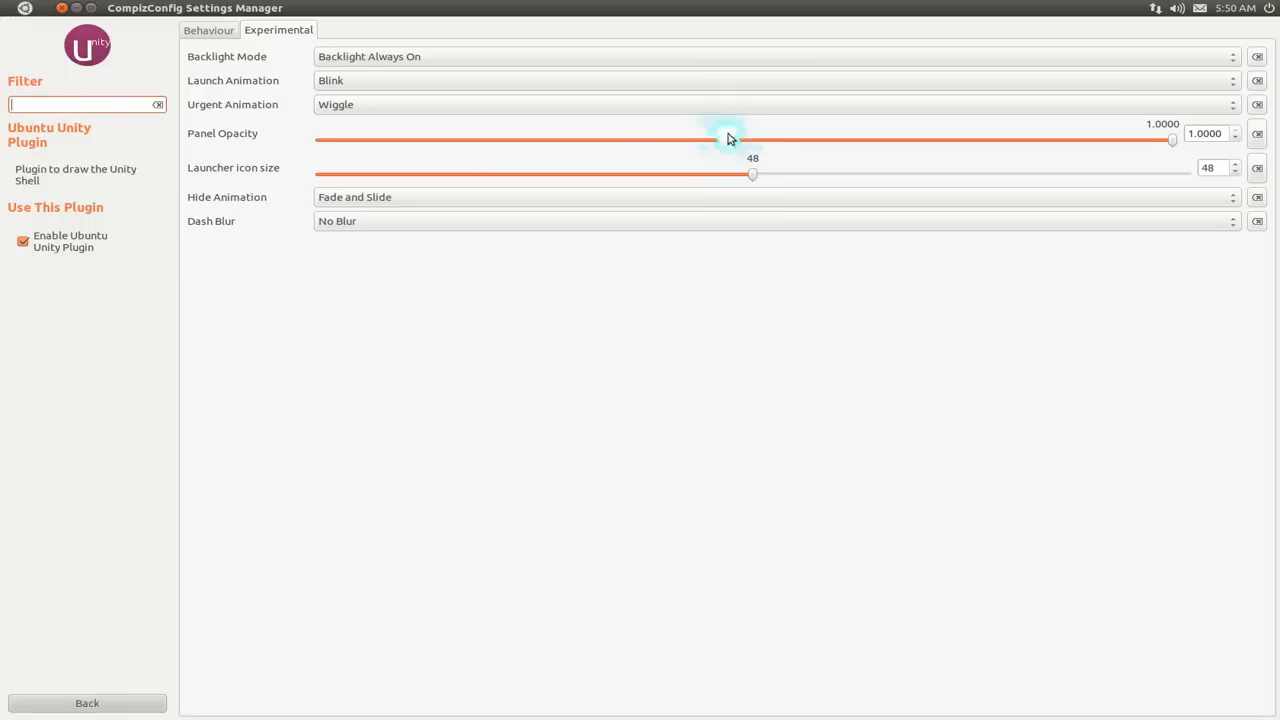
mouse_move(710, 290)
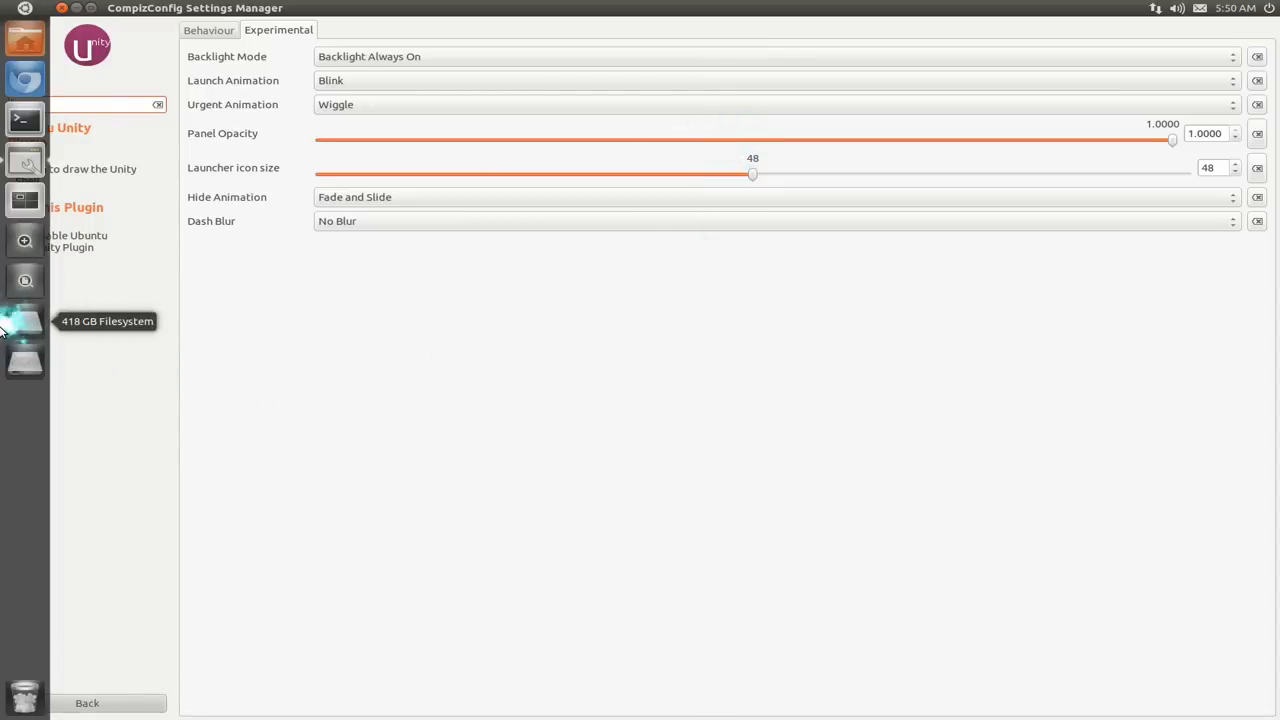
mouse_move(205, 306)
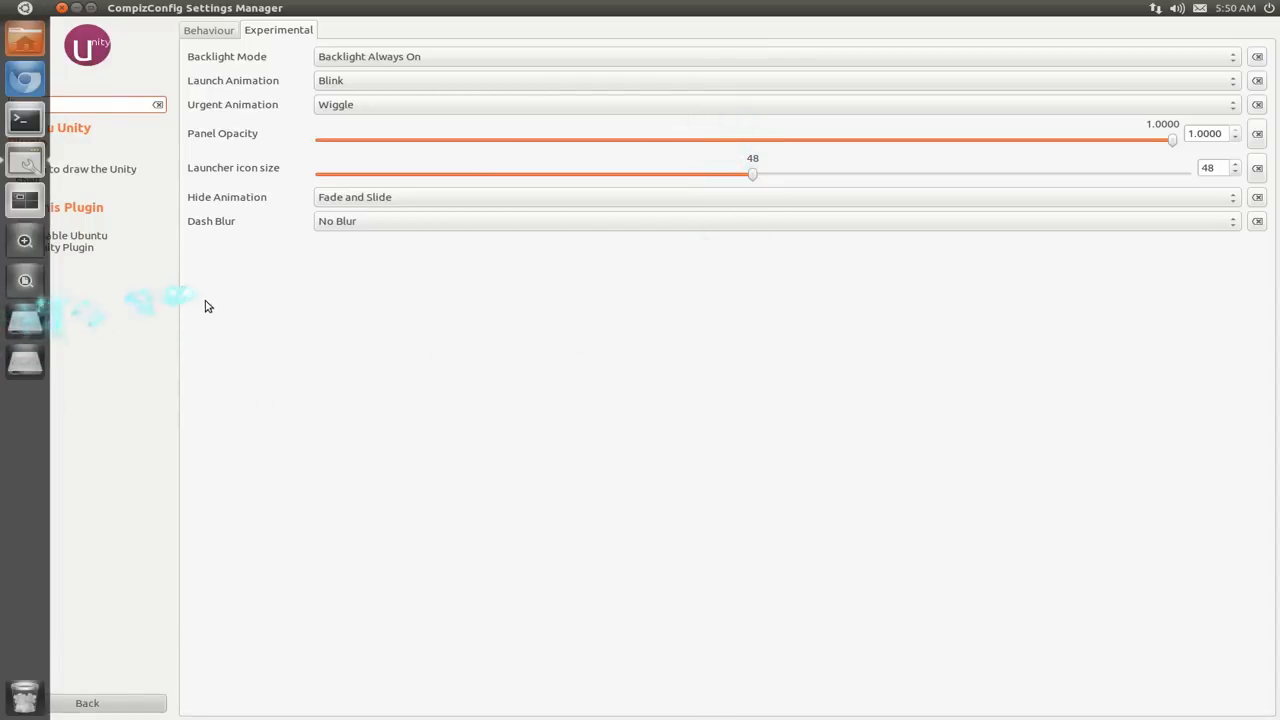
- Open the Hide Animation list and keep Fade and Slide selected
click(775, 196)
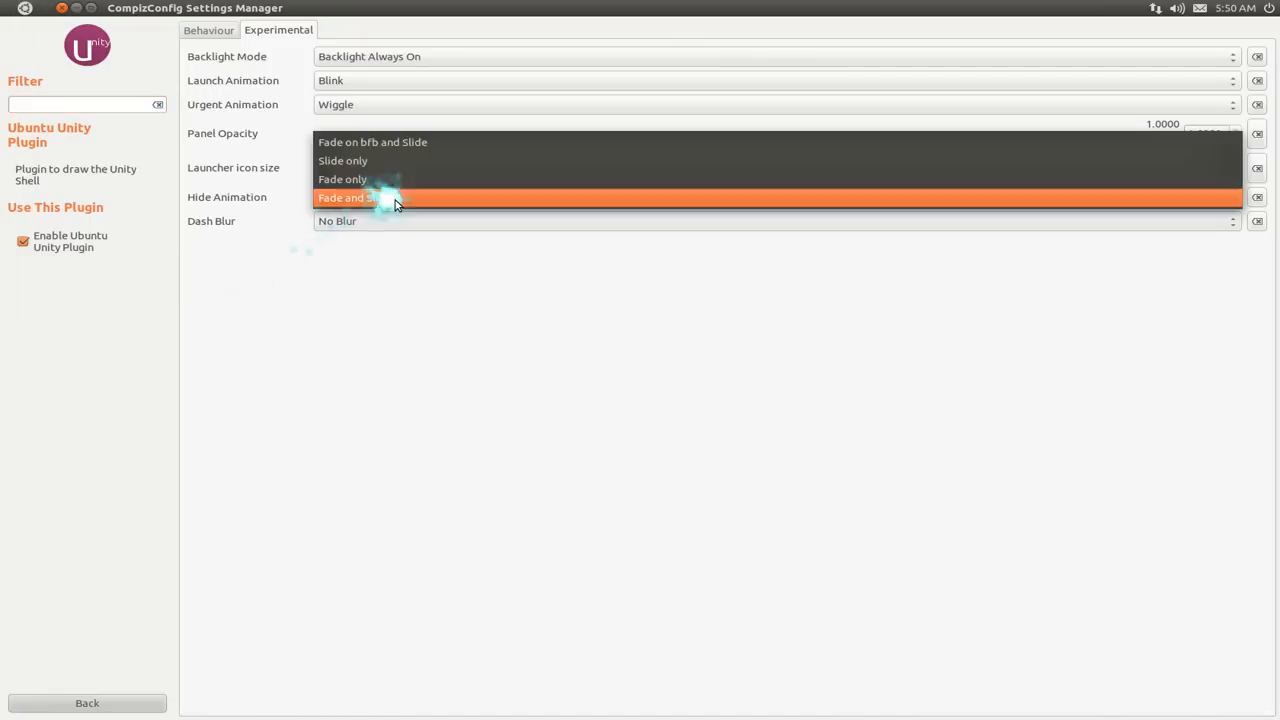
click(342, 179)
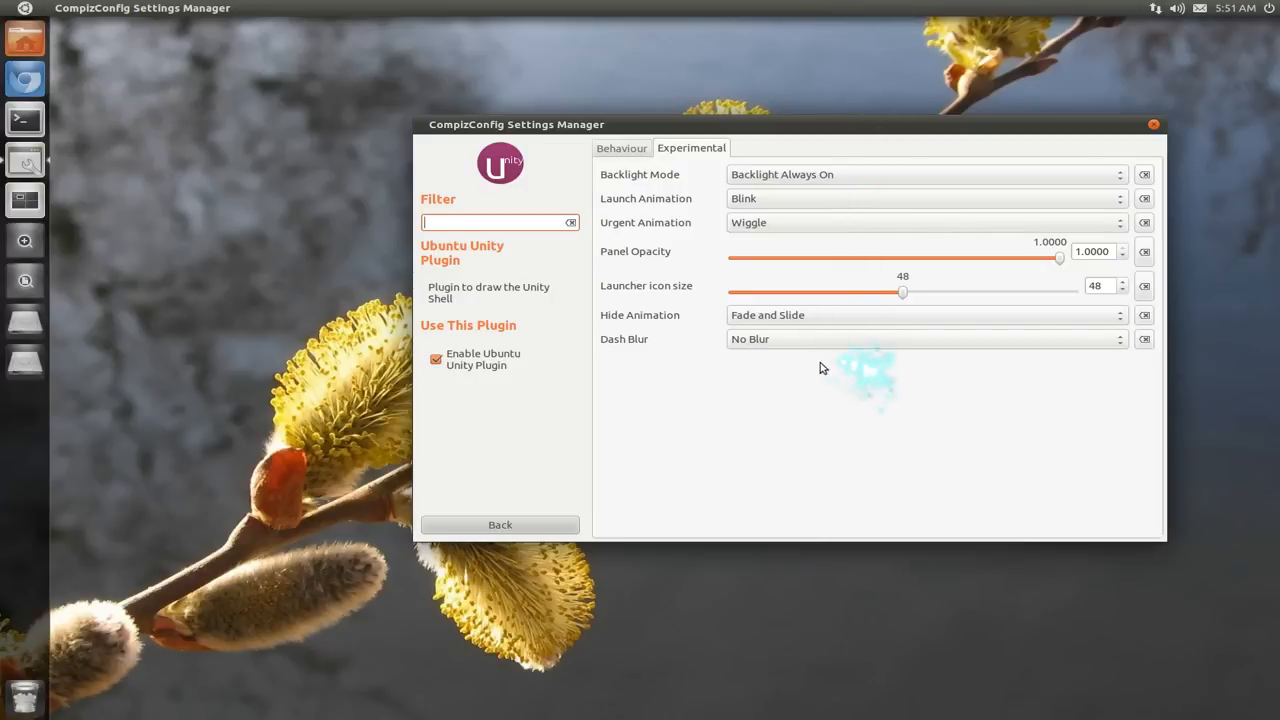
mouse_move(799, 343)
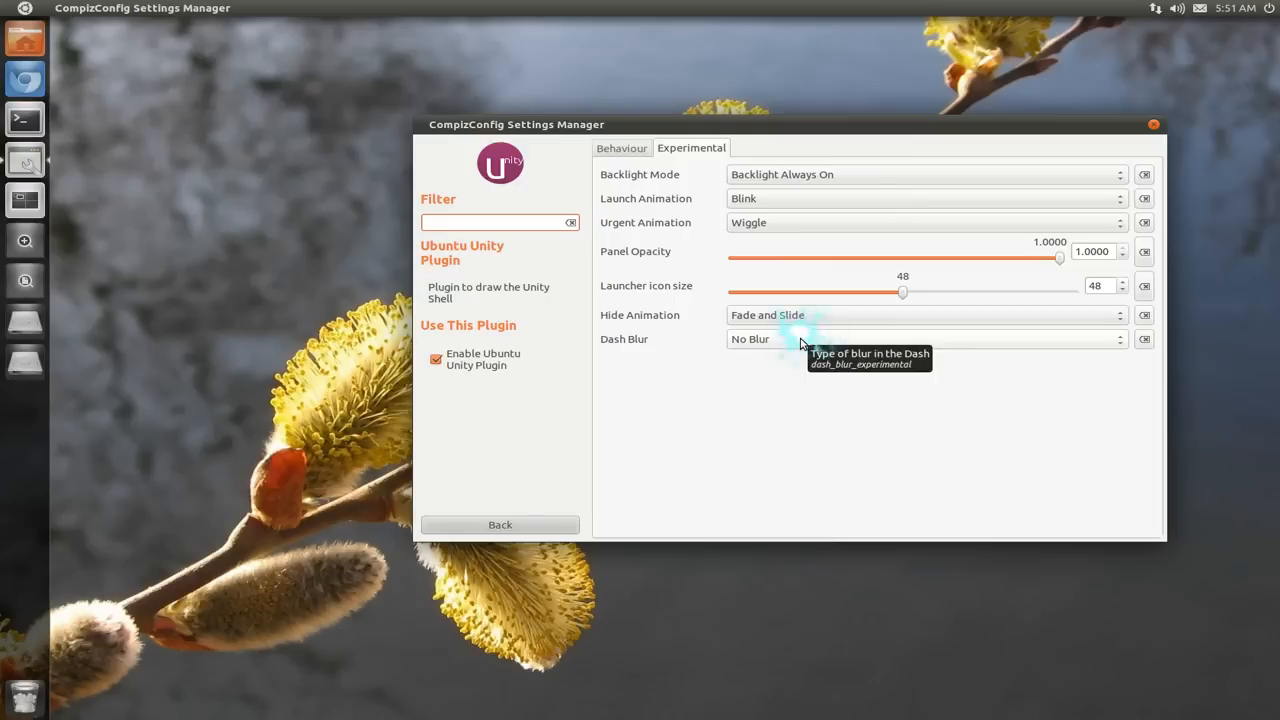
- Try Static Blur for Dash Blur, reset it to No Blur, and show the Behaviour settings
click(923, 339)
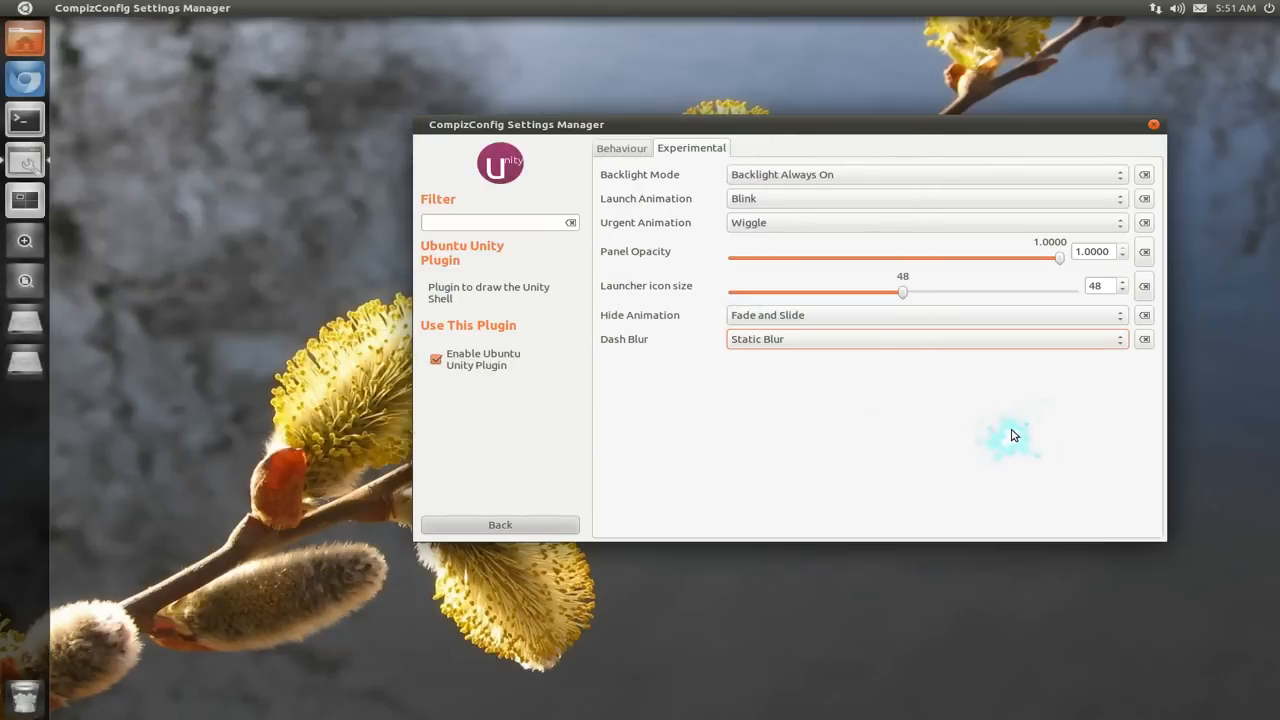
click(920, 339)
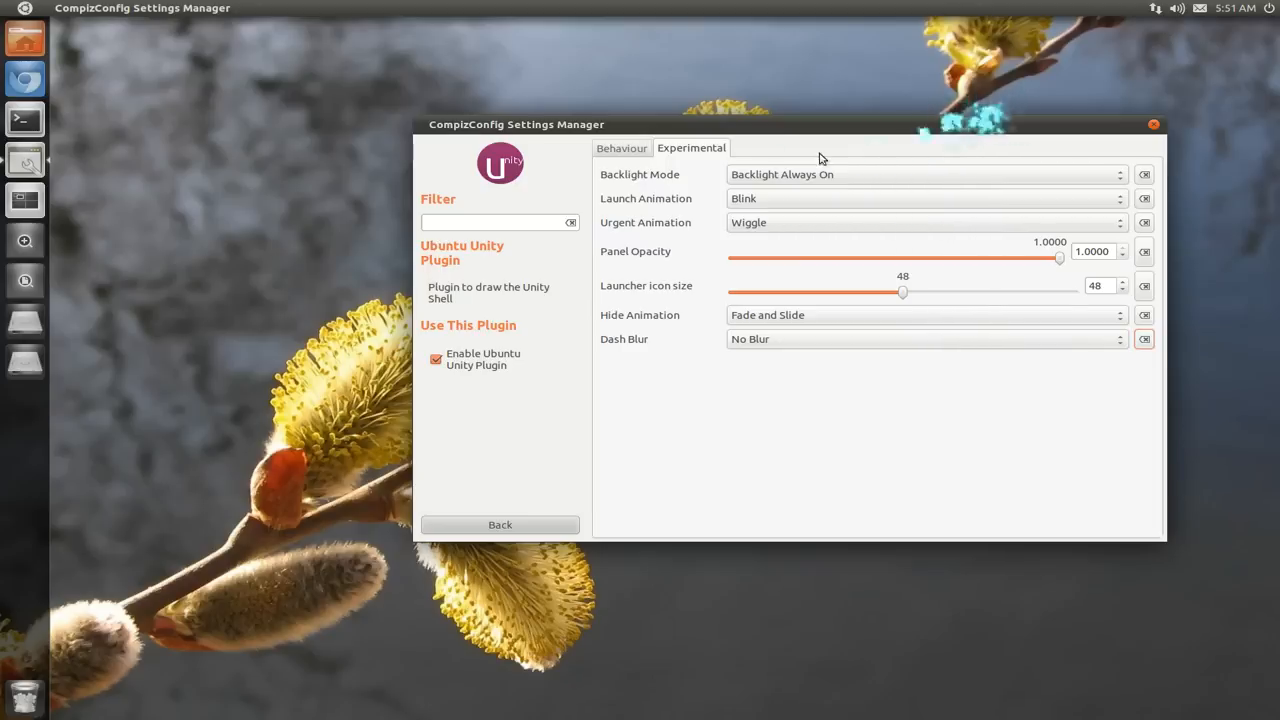
click(621, 147)
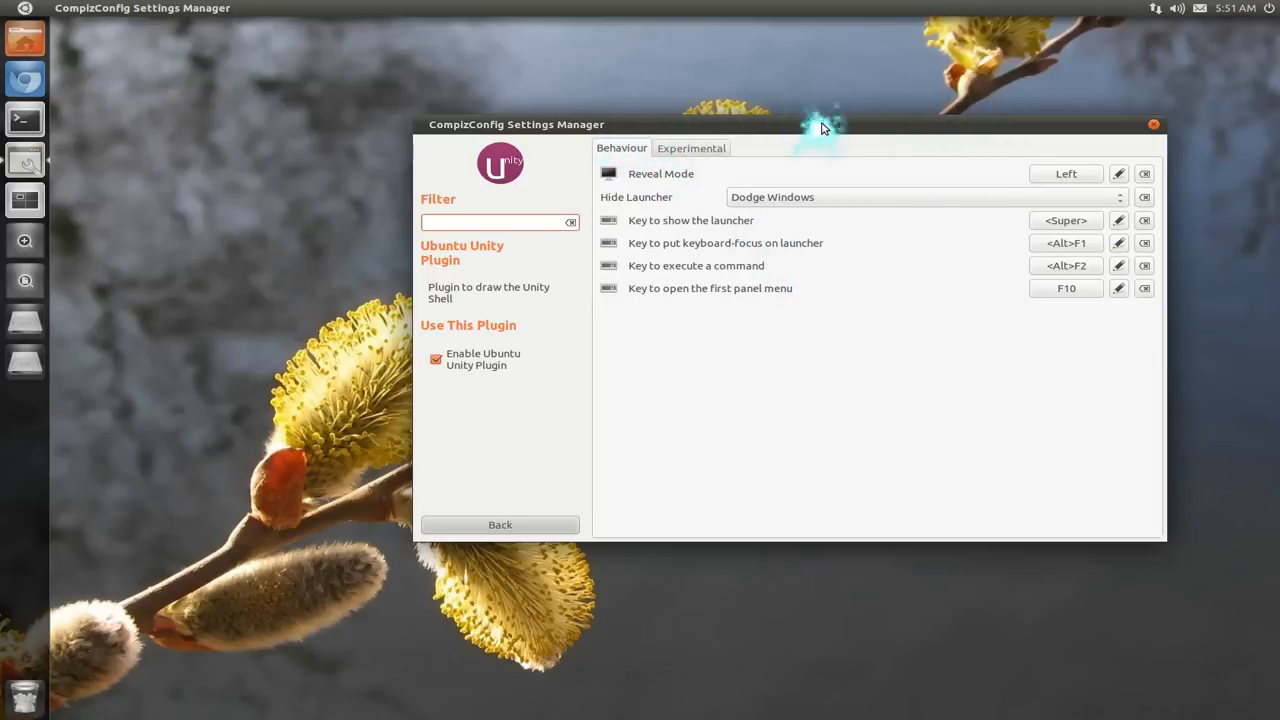
- Set Hide Launcher to Autohide and close CompizConfig Settings Manager
click(918, 196)
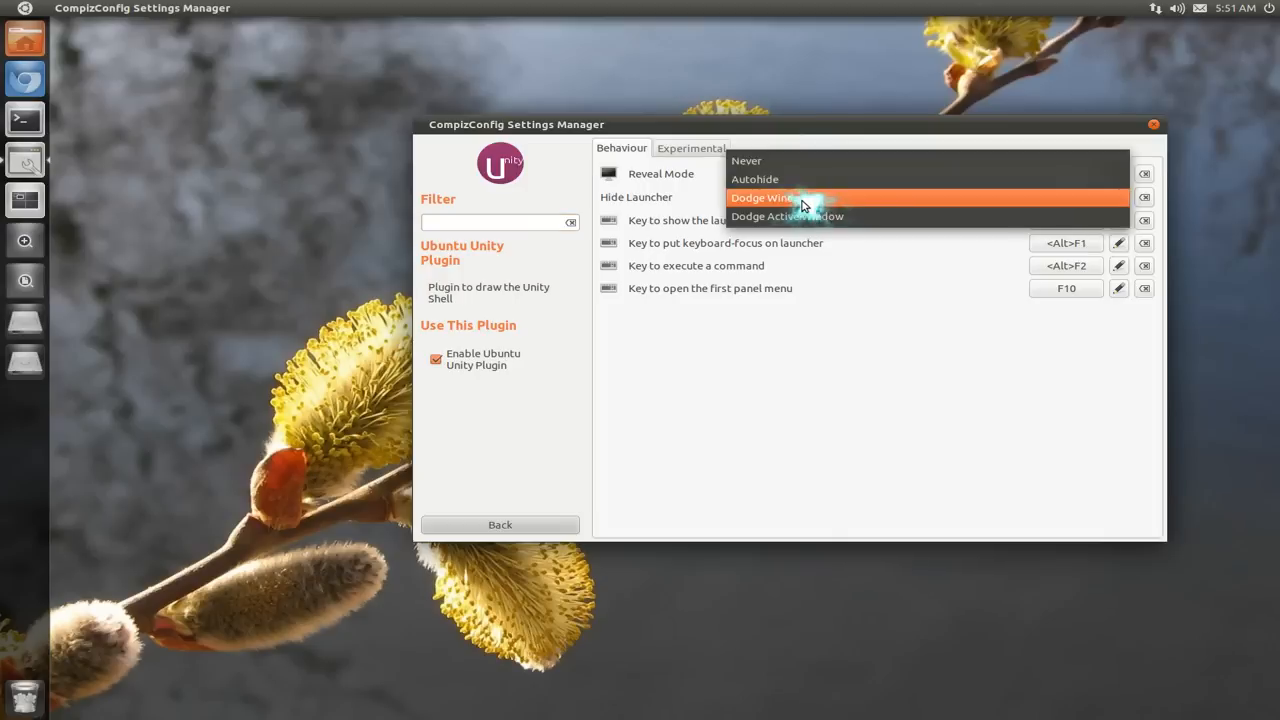
mouse_move(800, 179)
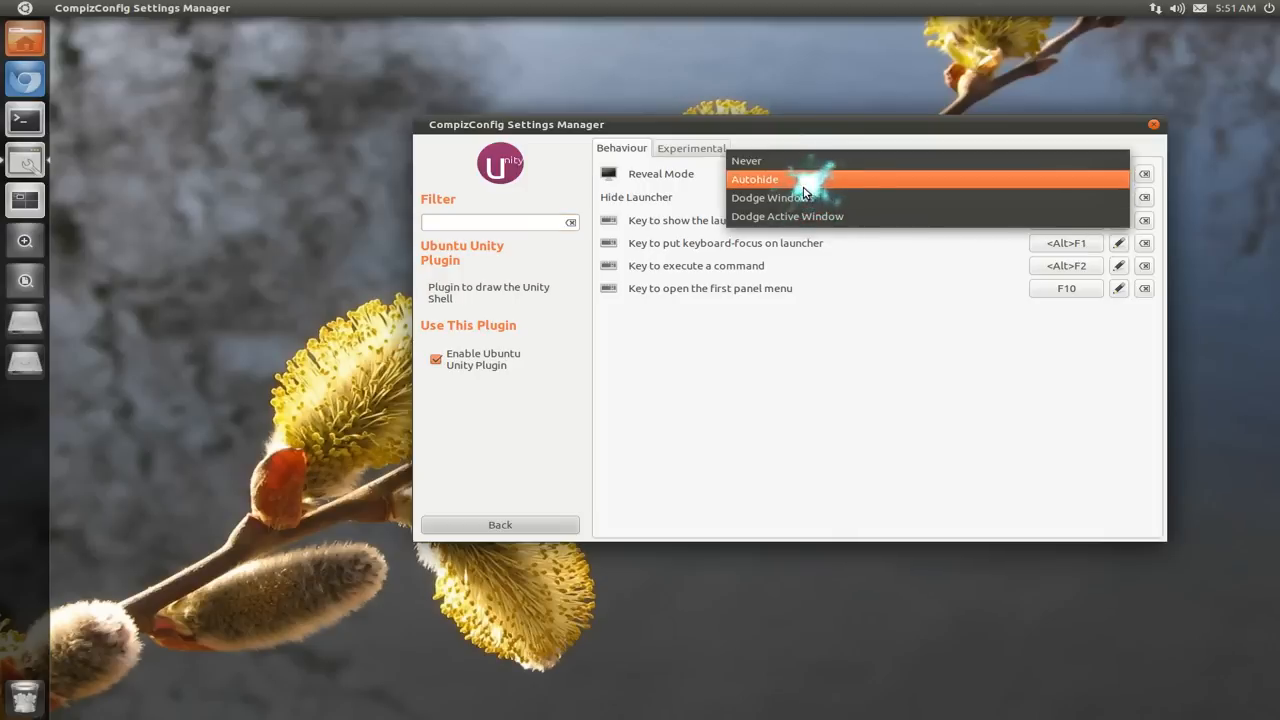
click(755, 179)
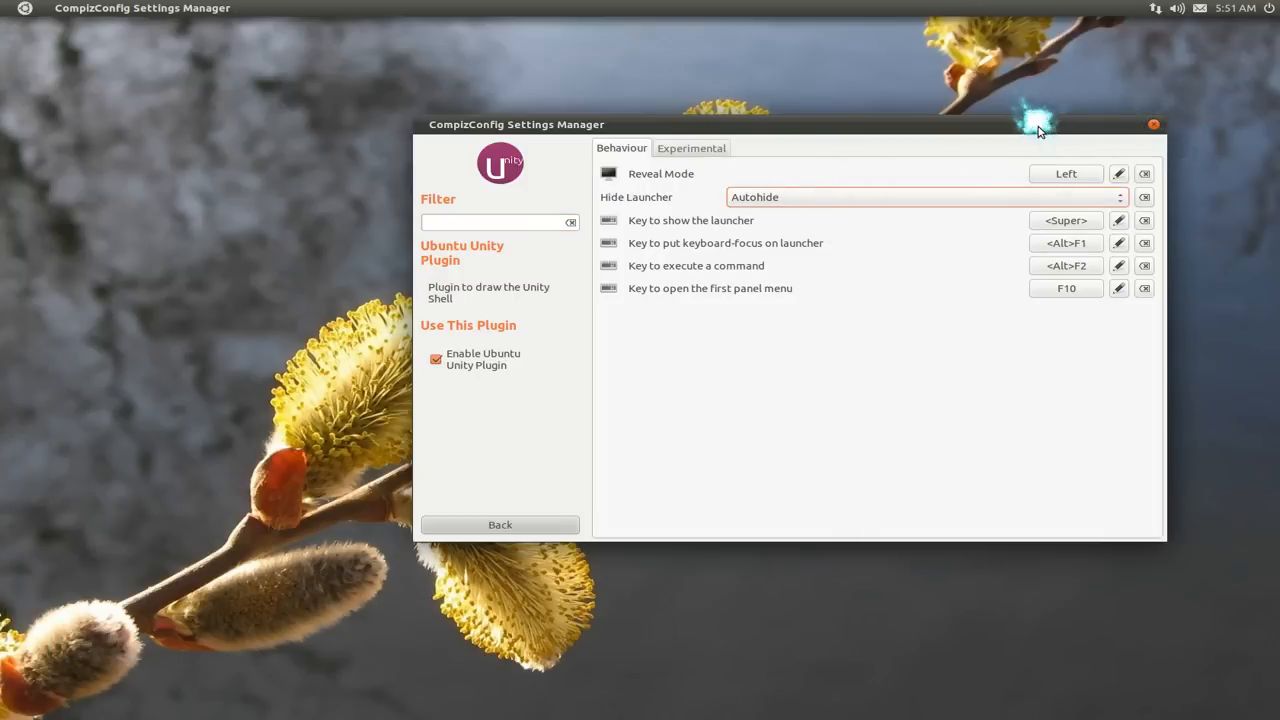
click(1153, 124)
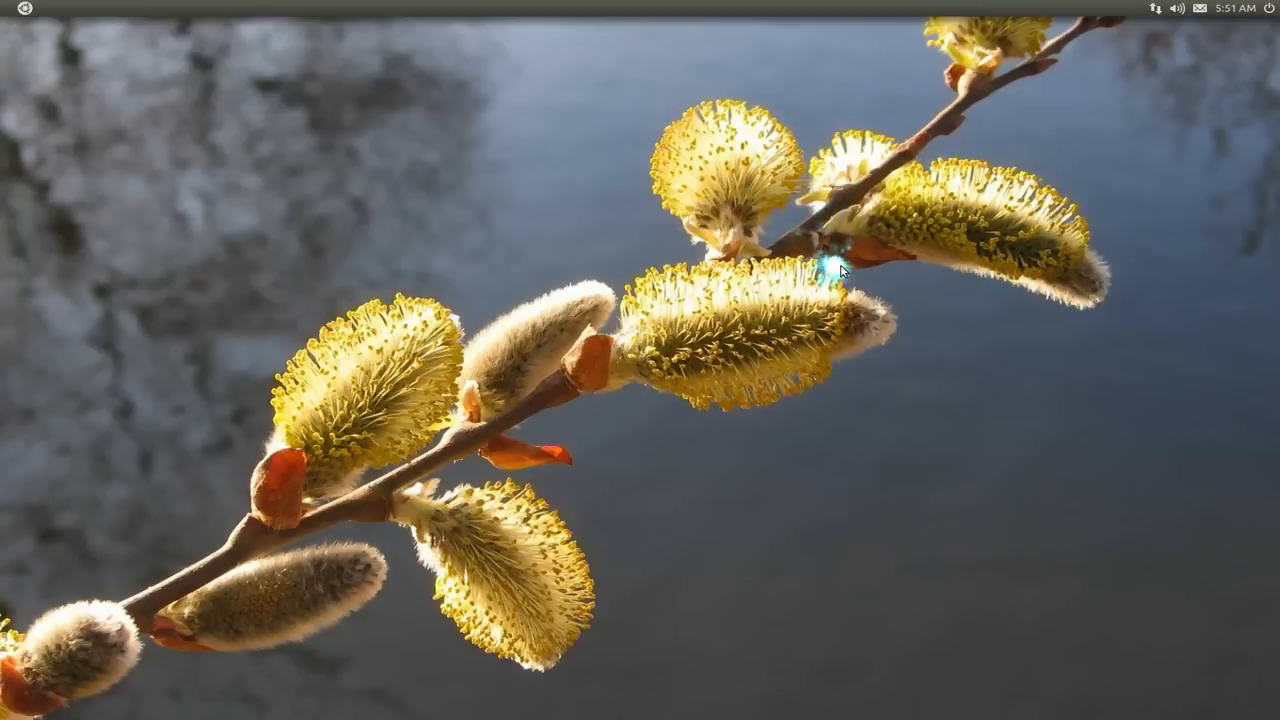